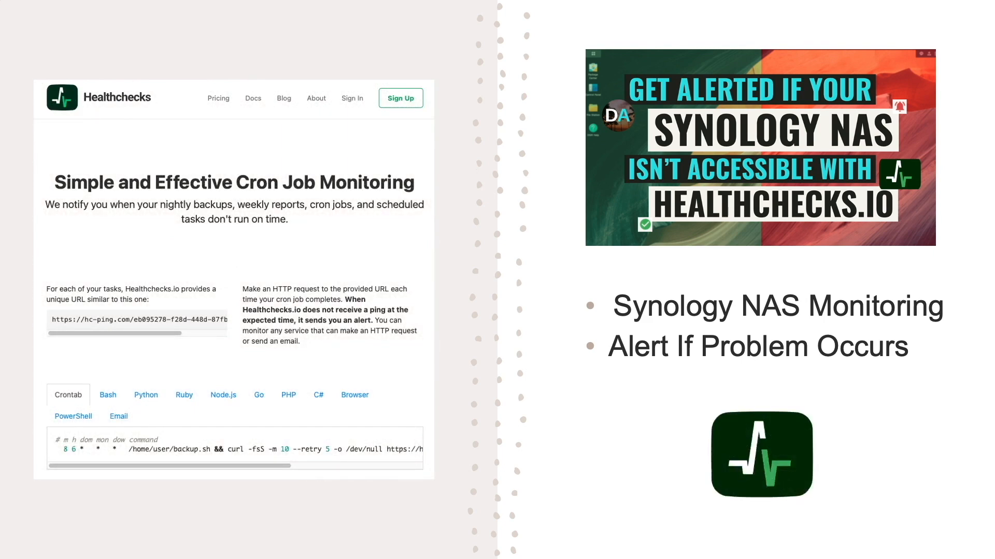
View the Healthchecks.io About page describing the dead man's switch monitoring service
{"action": "left_click", "coordinate": [316, 99]}
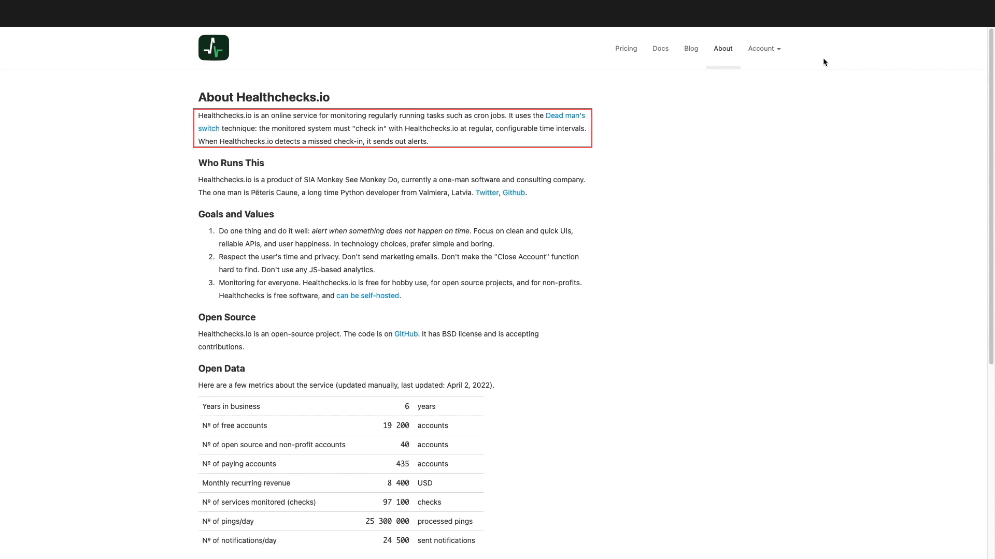
{"action": "mouse_move", "coordinate": [690, 49]}
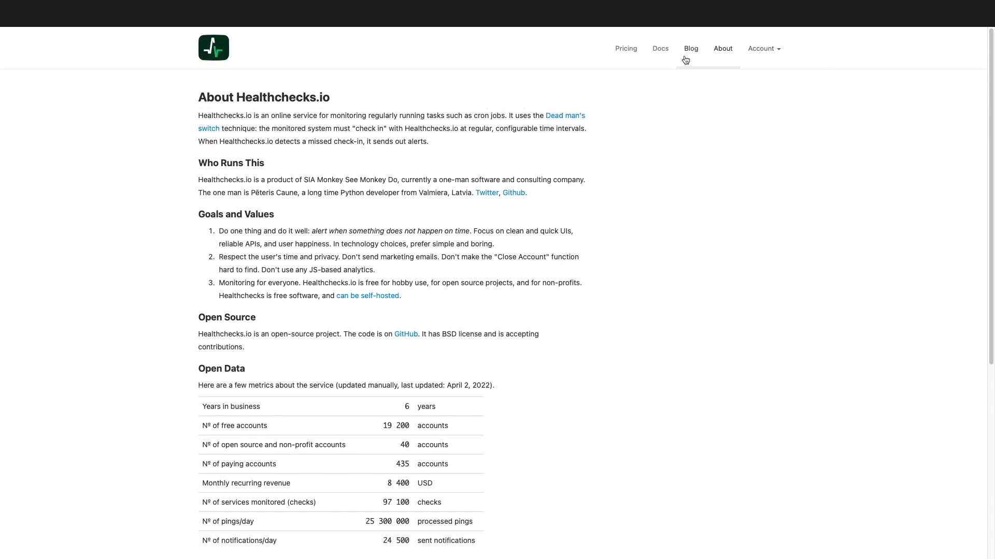
Read the Docs Introduction and Concepts sections on checks, ping URLs and grace time
{"action": "left_click", "coordinate": [660, 49]}
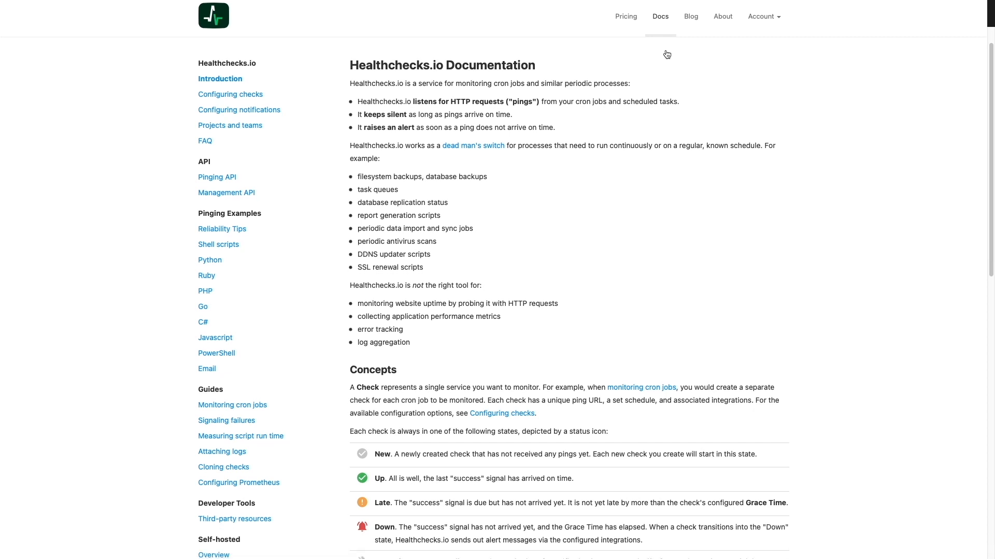
{"action": "scroll", "scroll_direction": "down", "scroll_amount": 3}
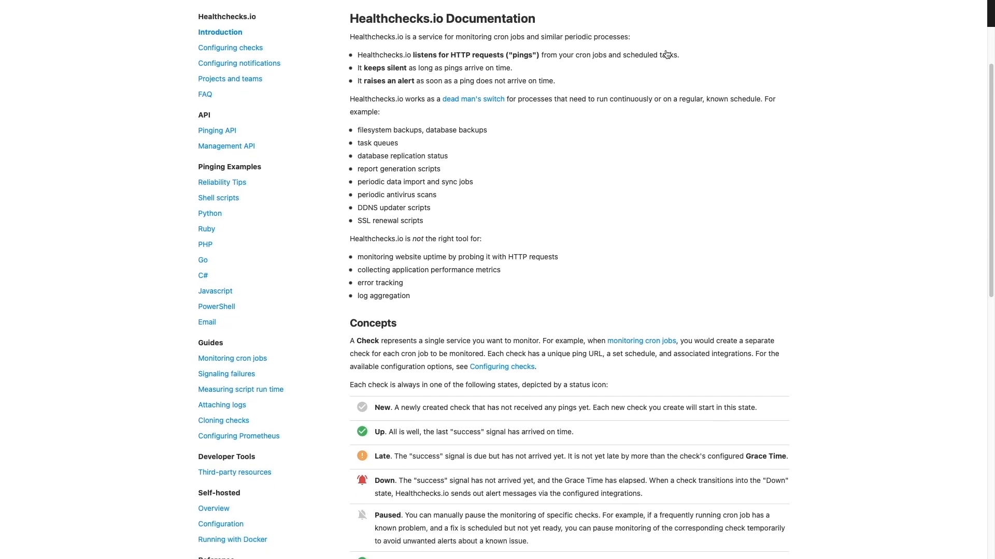
{"action": "scroll", "scroll_direction": "down", "scroll_amount": 3}
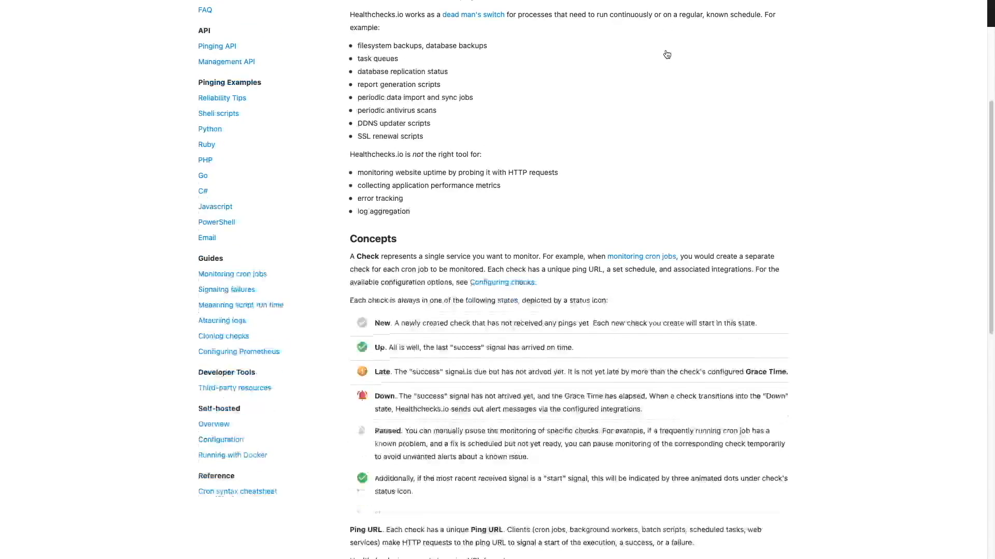
{"action": "scroll", "scroll_direction": "down", "scroll_amount": 3}
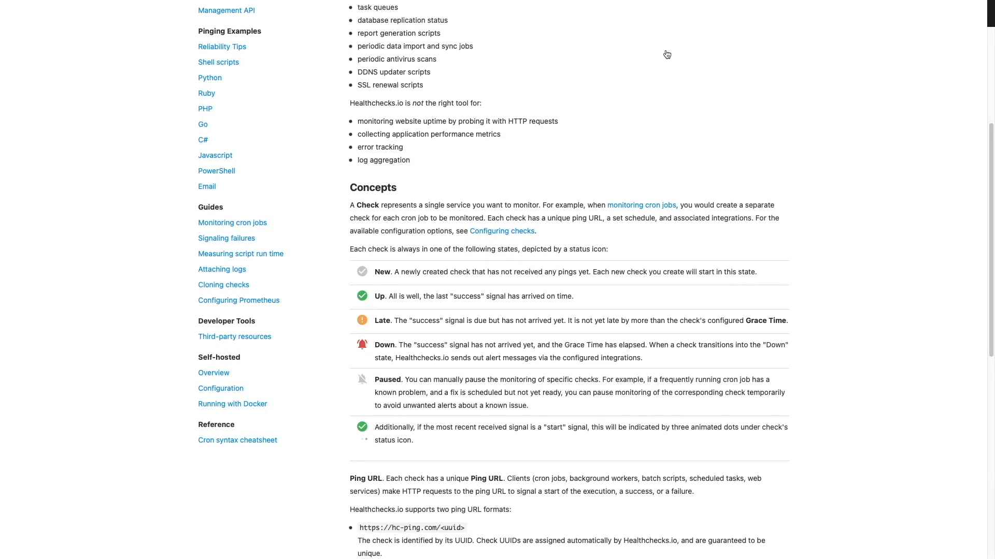
{"action": "scroll", "scroll_direction": "down", "scroll_amount": 3}
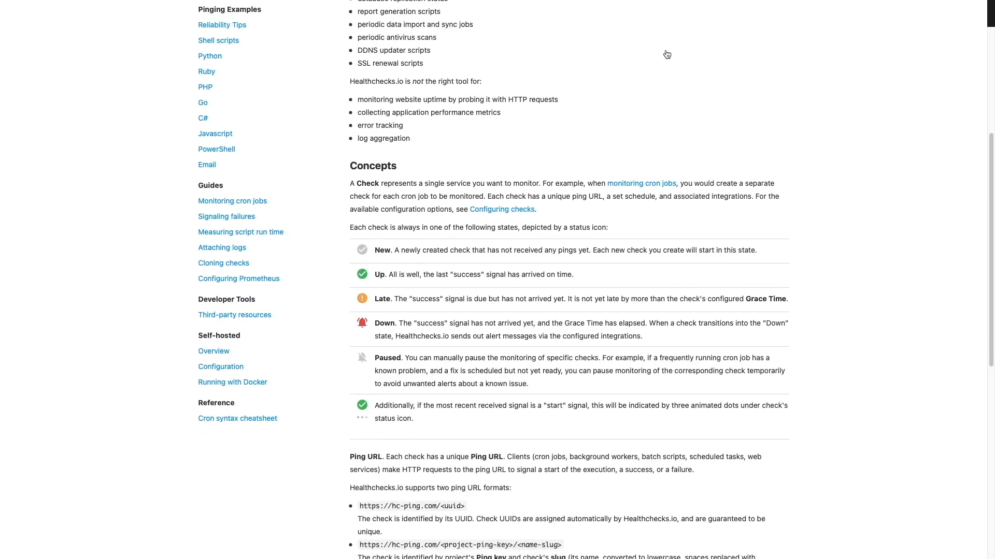
{"action": "scroll", "scroll_direction": "down", "scroll_amount": 3}
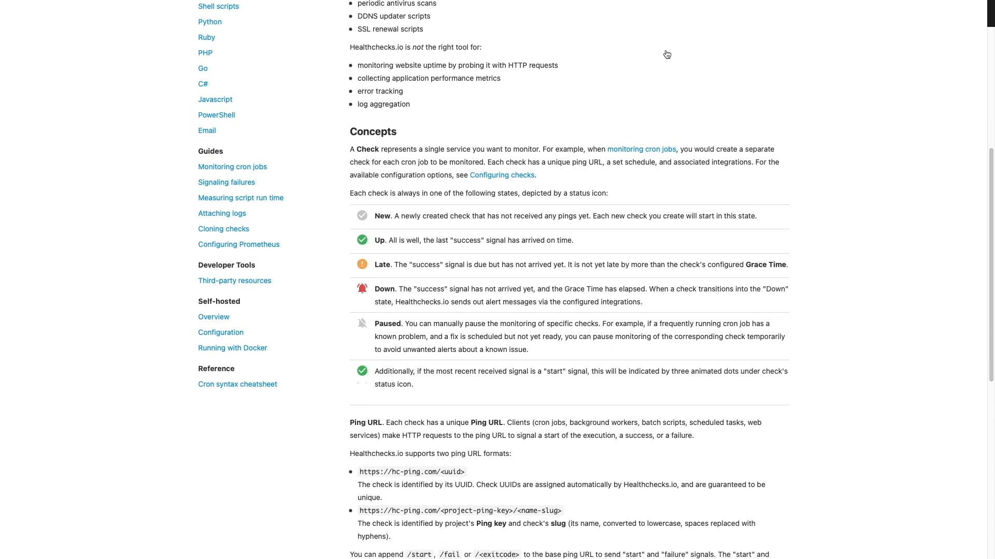
{"action": "scroll", "scroll_direction": "down", "scroll_amount": 3}
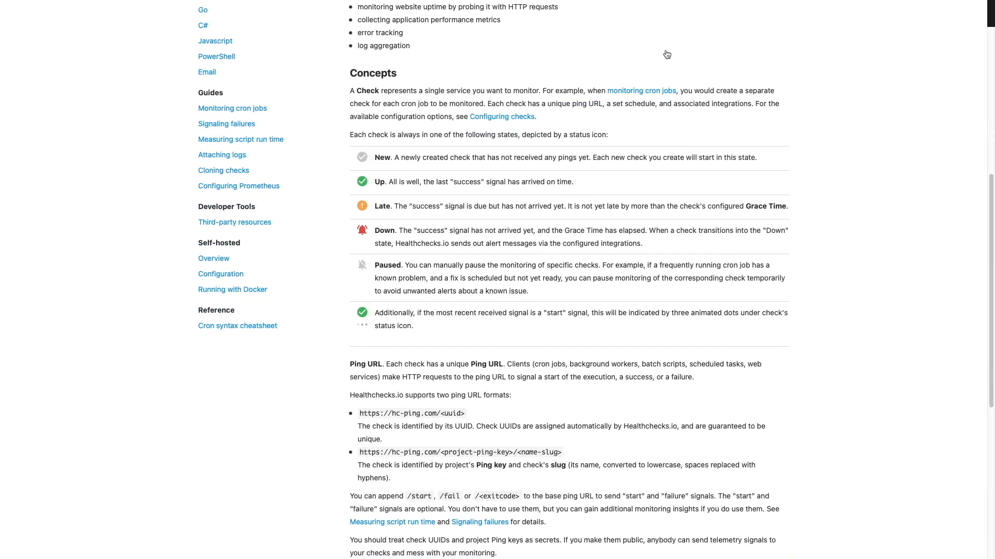
{"action": "scroll", "scroll_direction": "down", "scroll_amount": 3}
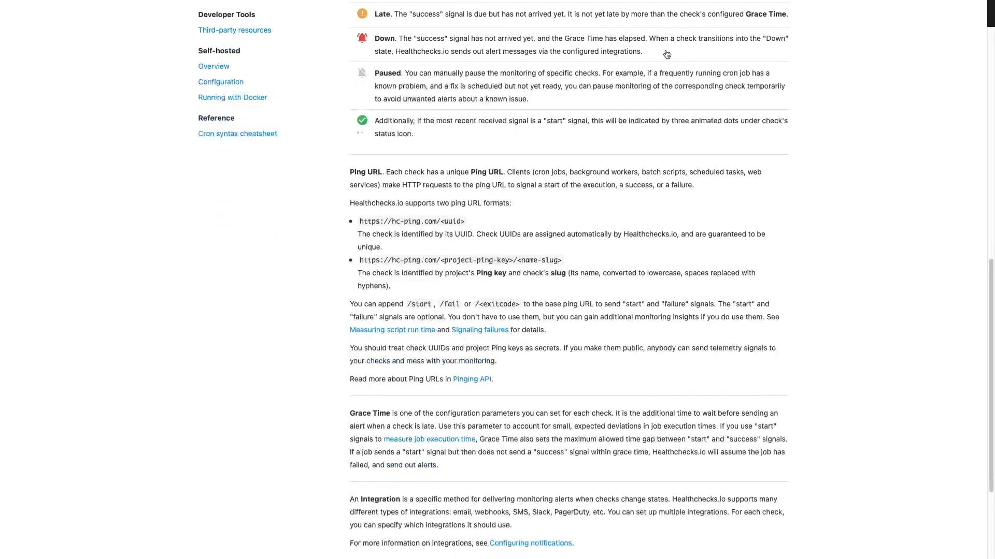
{"action": "scroll", "scroll_direction": "down", "scroll_amount": 3}
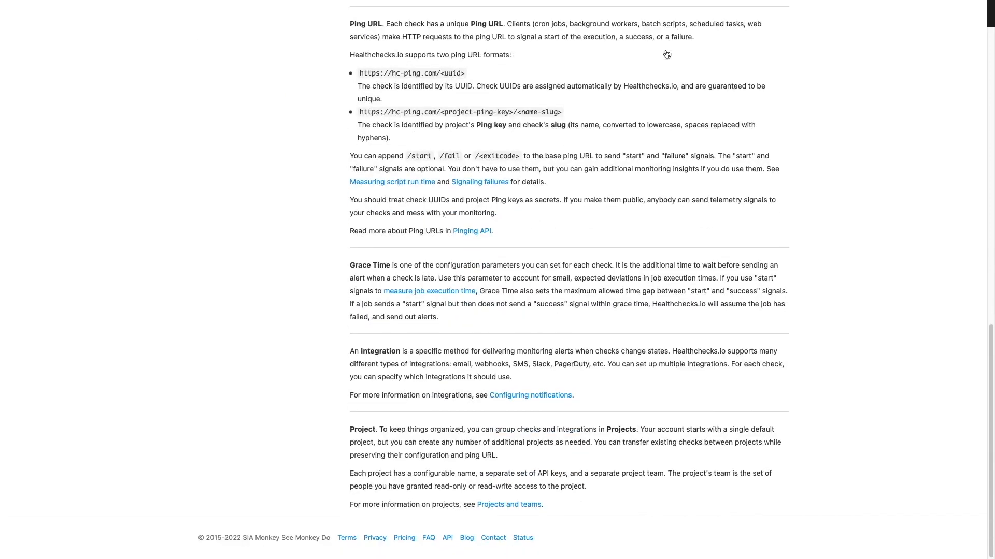
{"action": "scroll", "scroll_direction": "up", "scroll_amount": 3}
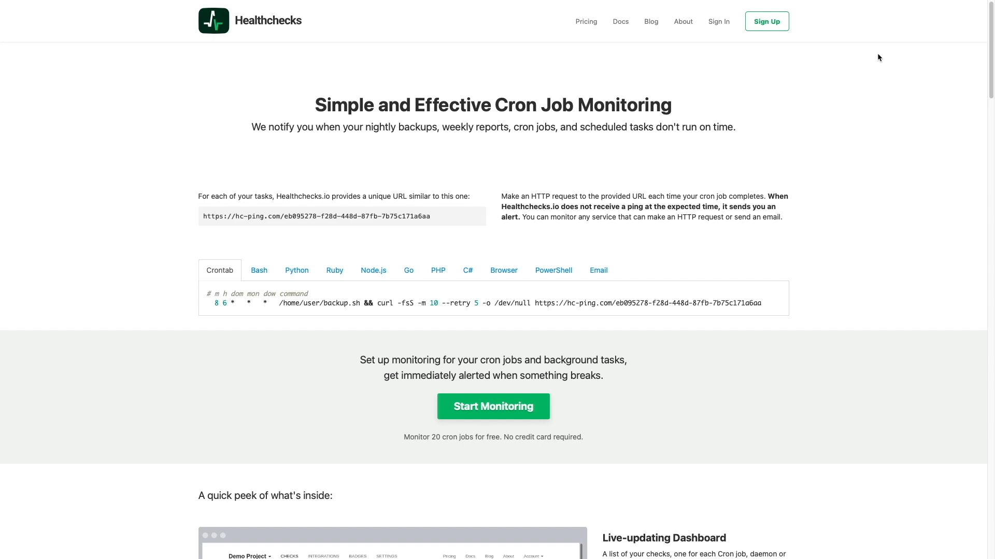
{"action": "left_click", "coordinate": [765, 21]}
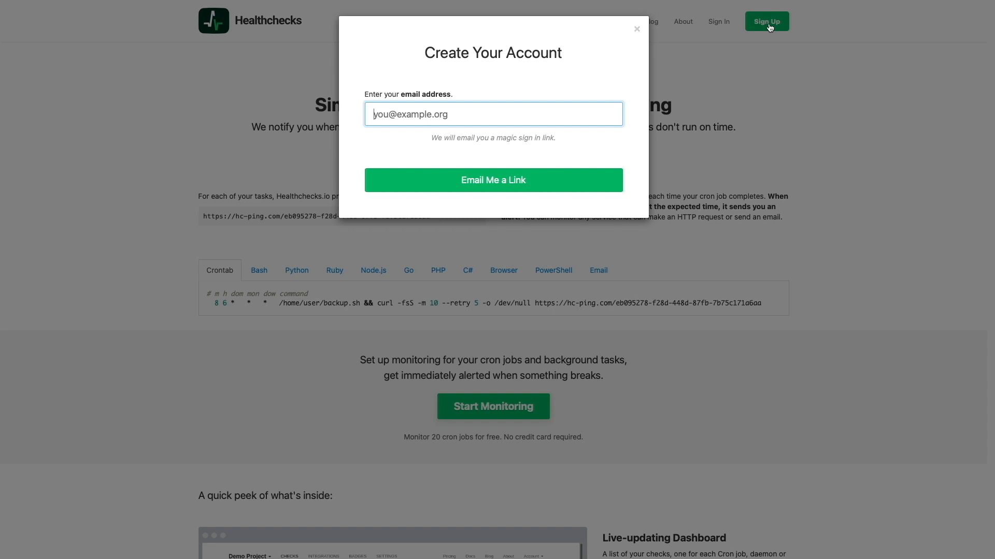
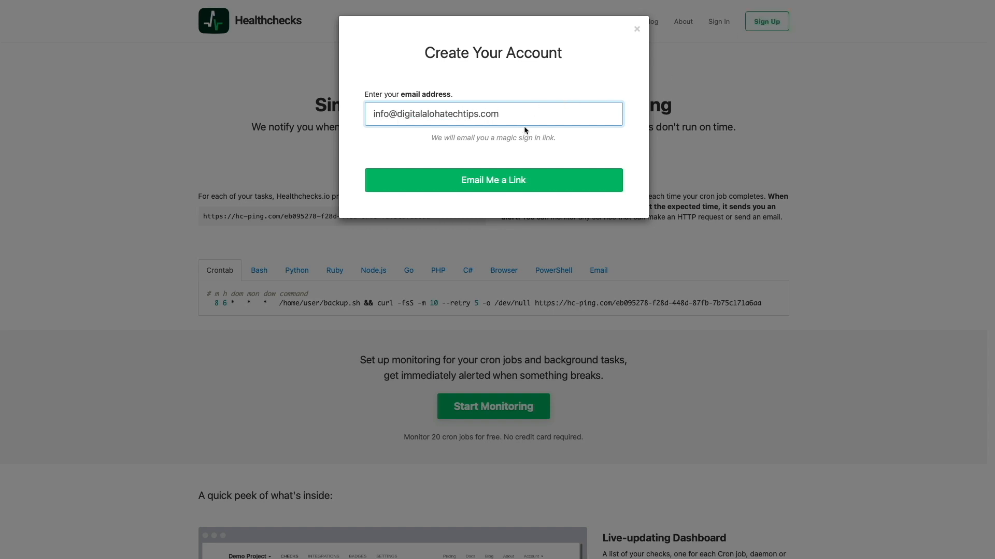
{"action": "left_click", "coordinate": [492, 179]}
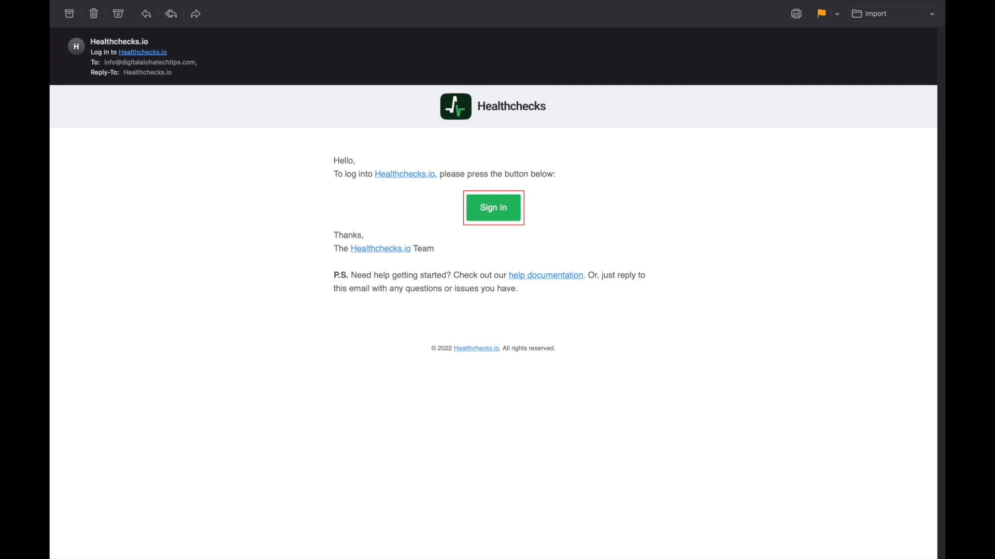
Sign in through the emailed Healthchecks link to reach the checks dashboard
{"action": "left_click", "coordinate": [494, 207]}
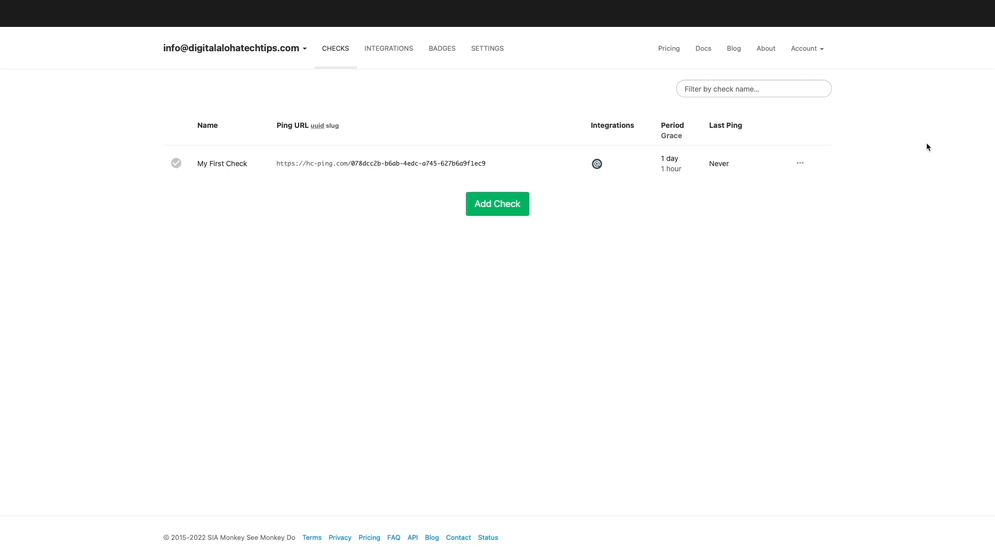
{"action": "mouse_move", "coordinate": [498, 190]}
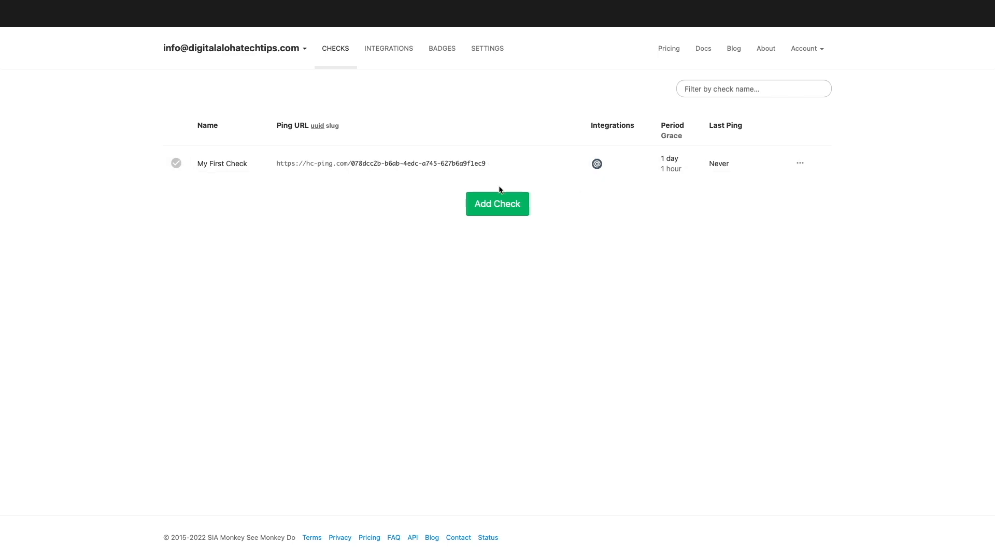
Rename My First Check to 'Synology NAS Check' and save the name
{"action": "left_click", "coordinate": [222, 164]}
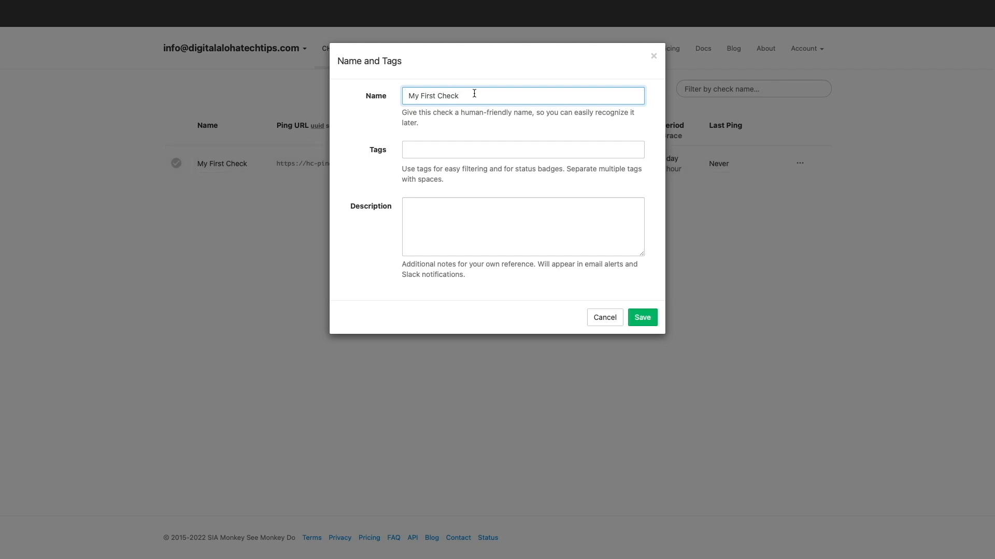
{"action": "type", "text": "Synology"}
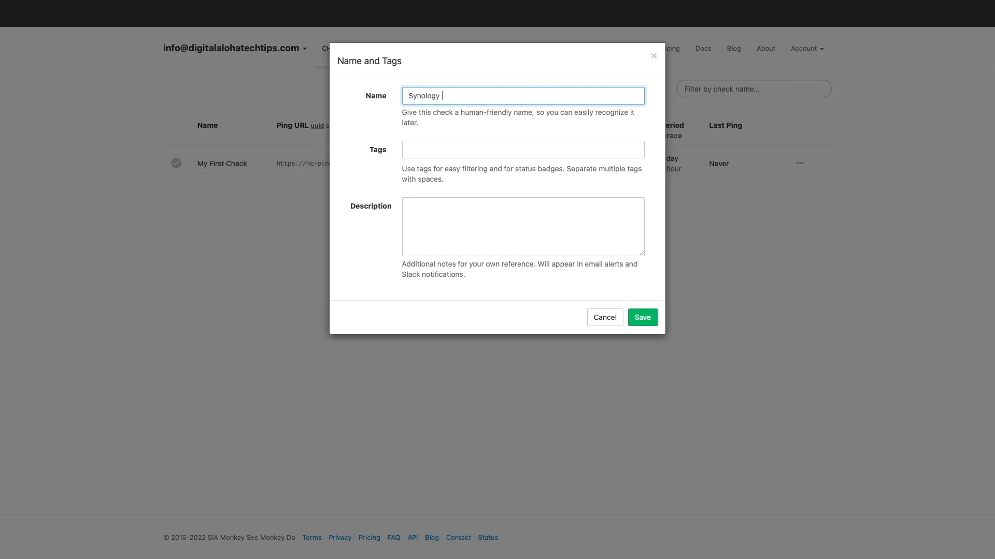
{"action": "type", "text": "NAS Check"}
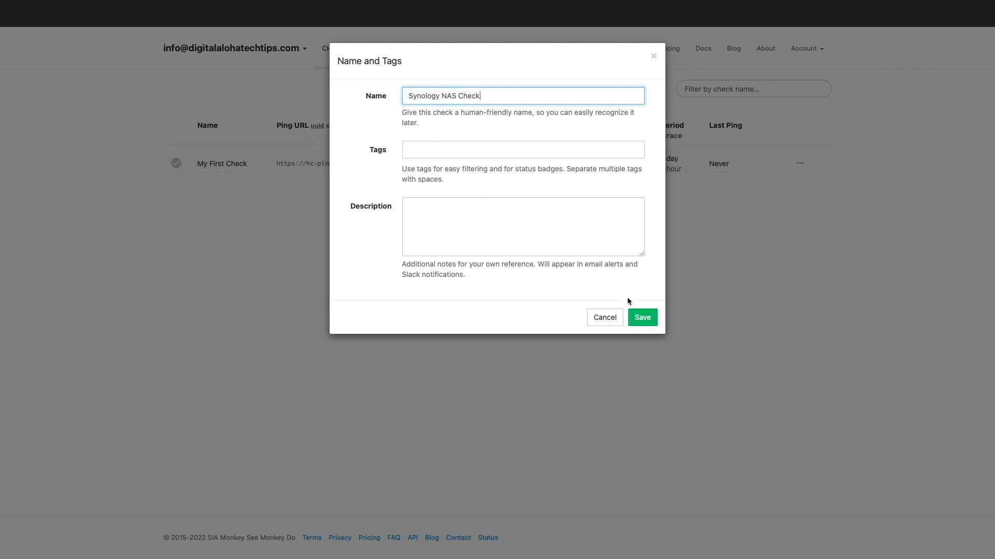
{"action": "left_click", "coordinate": [641, 317]}
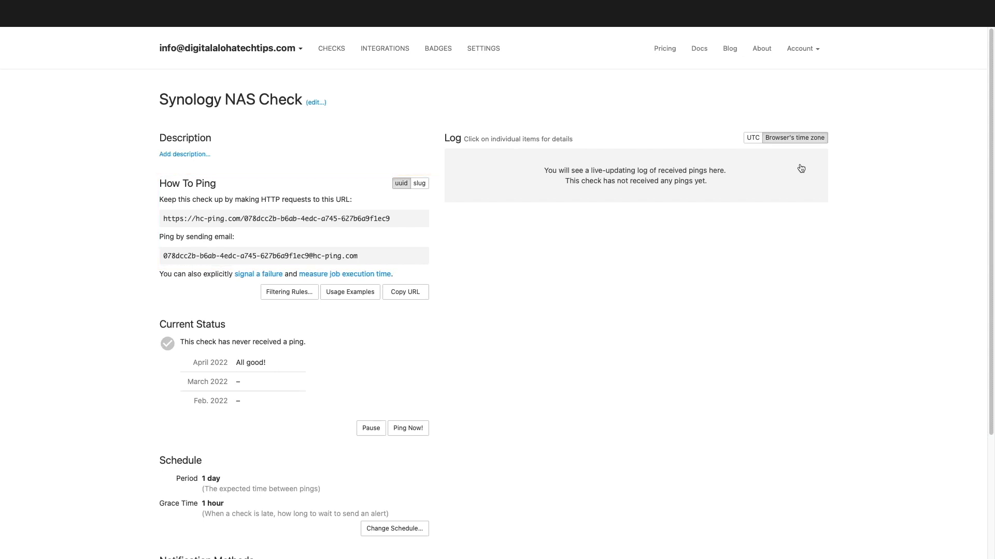
Copy the wget ping command from the check's Bash usage examples
{"action": "left_click", "coordinate": [278, 219]}
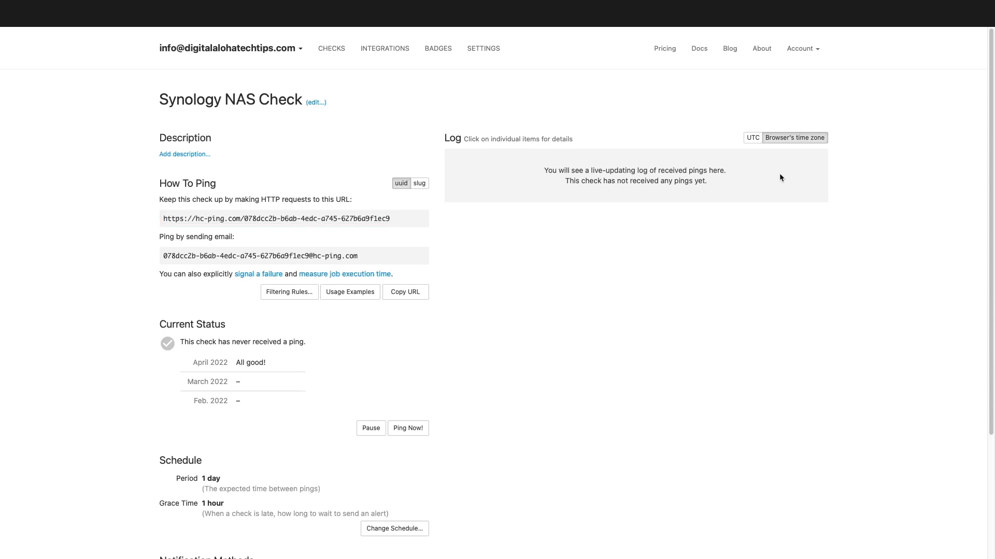
{"action": "left_click", "coordinate": [349, 292]}
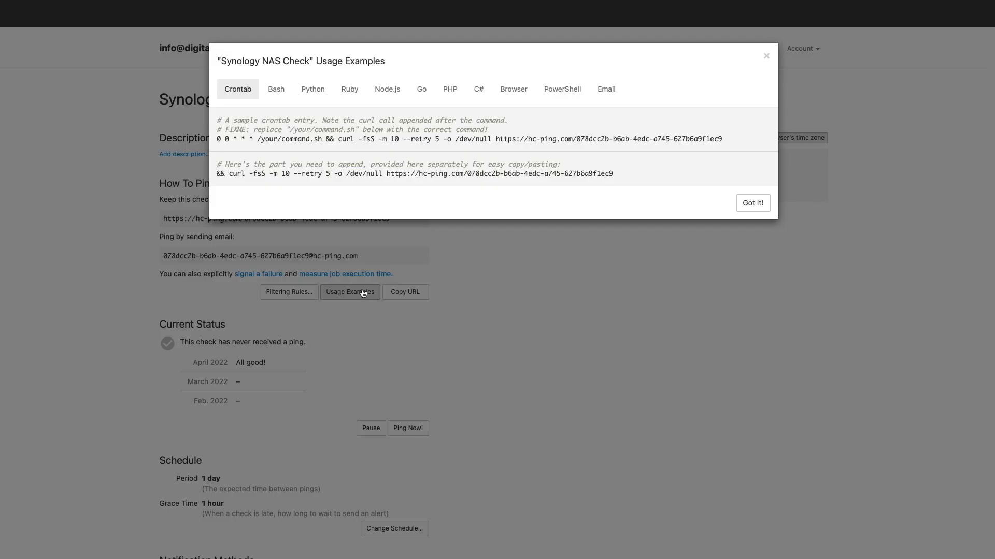
{"action": "left_click", "coordinate": [276, 89]}
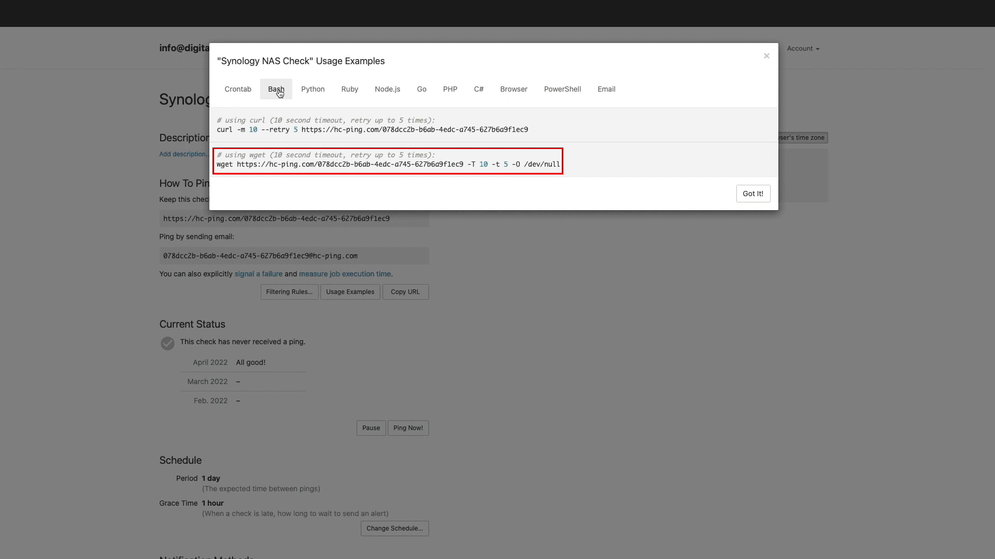
{"action": "mouse_move", "coordinate": [704, 174]}
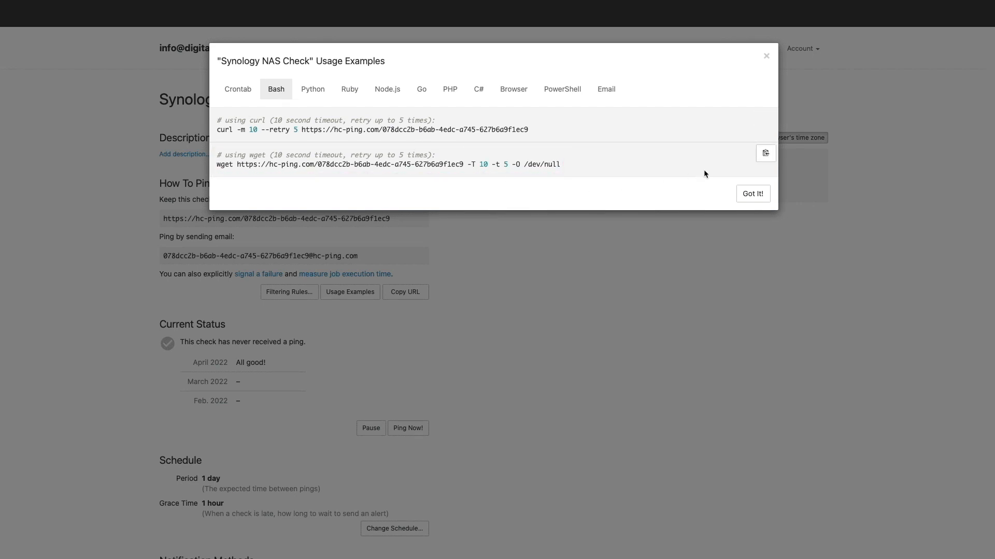
{"action": "left_click", "coordinate": [764, 154]}
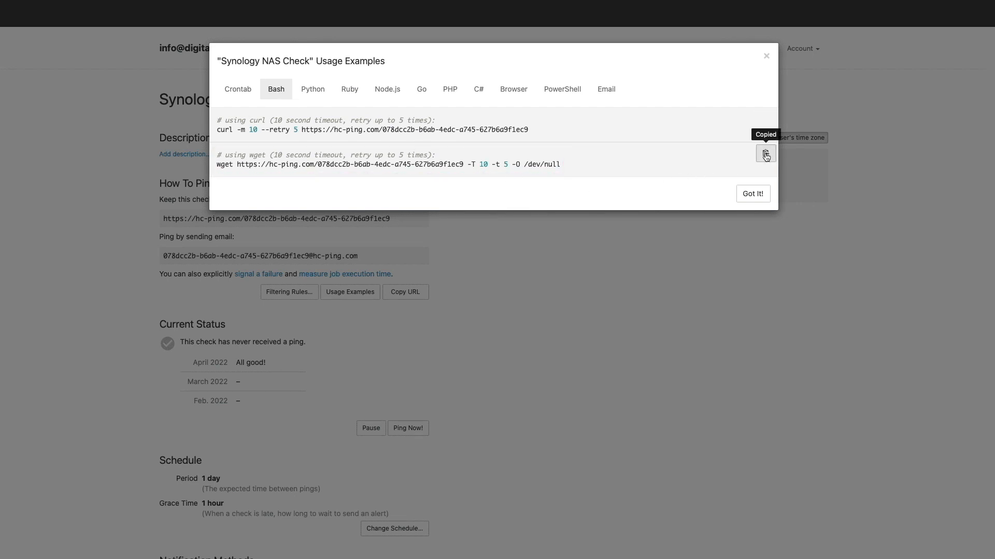
{"action": "left_click", "coordinate": [752, 194]}
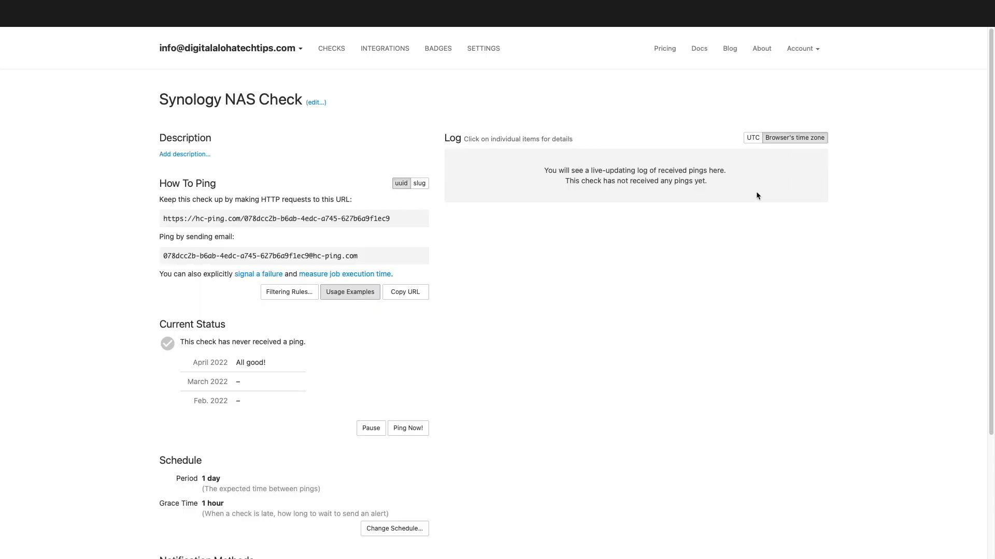
{"action": "scroll", "scroll_direction": "down", "scroll_amount": 3}
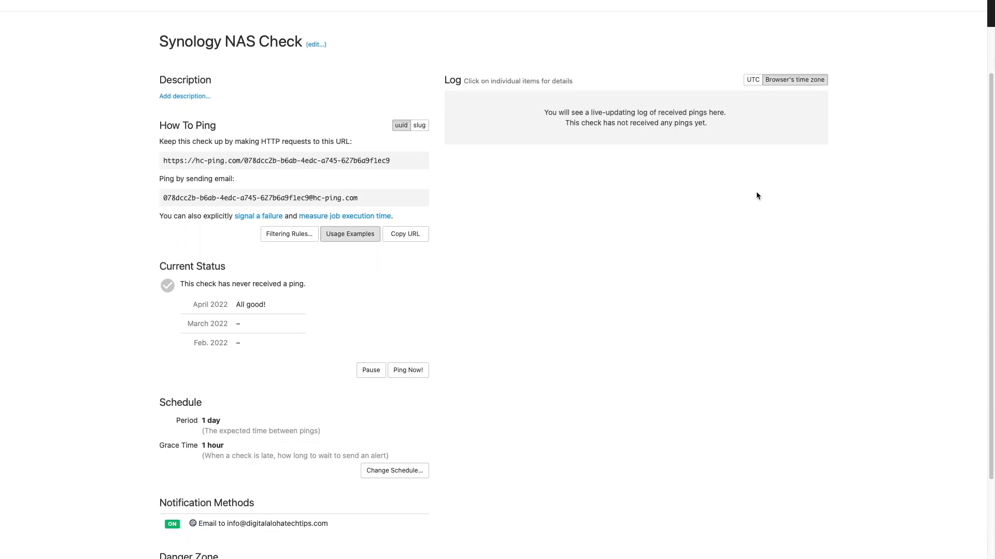
{"action": "scroll", "scroll_direction": "down", "scroll_amount": 3}
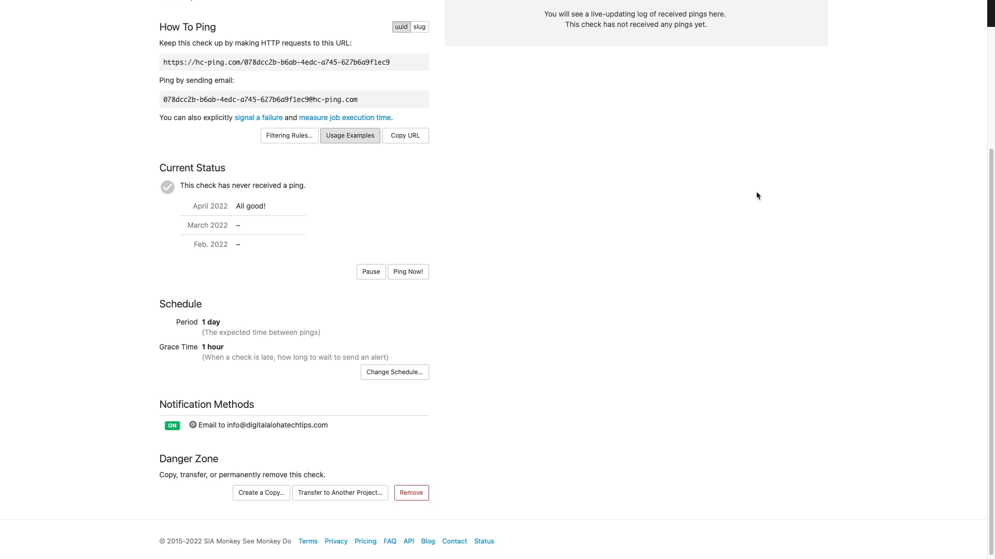
{"action": "mouse_move", "coordinate": [467, 317]}
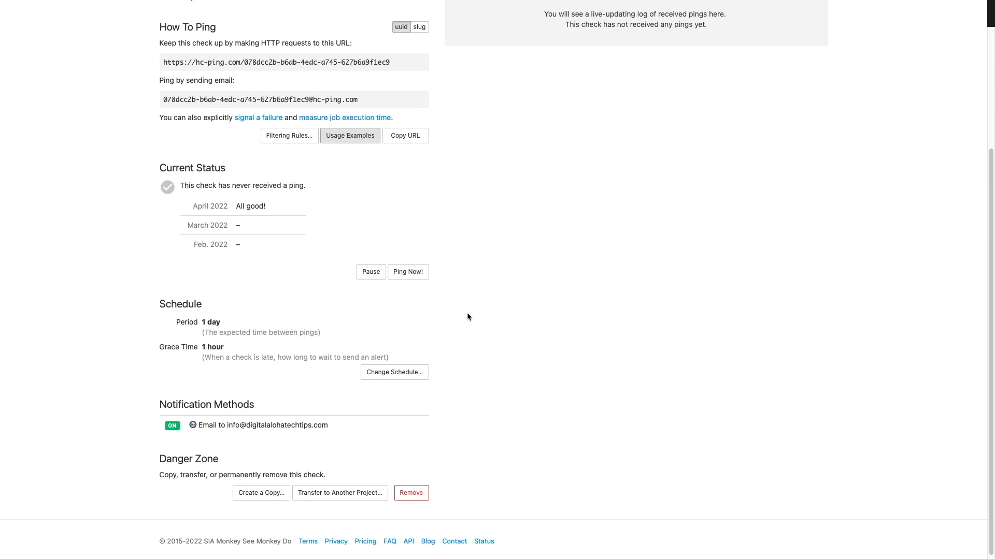
{"action": "left_click", "coordinate": [394, 372]}
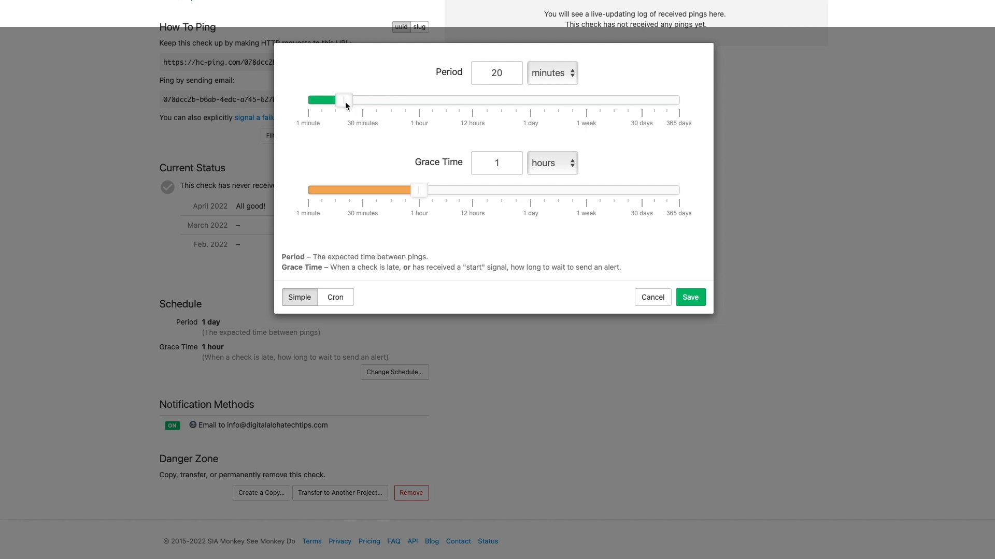
Save the check schedule with a 15-minute period and 5-minute grace time
{"action": "left_click_drag", "start_coordinate": [343, 100], "coordinate": [335, 100]}
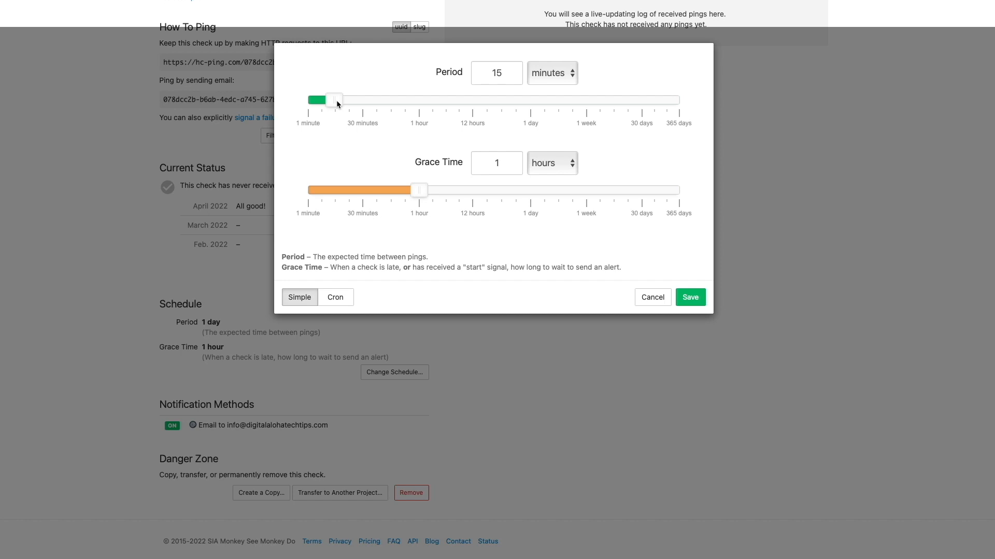
{"action": "mouse_move", "coordinate": [422, 189]}
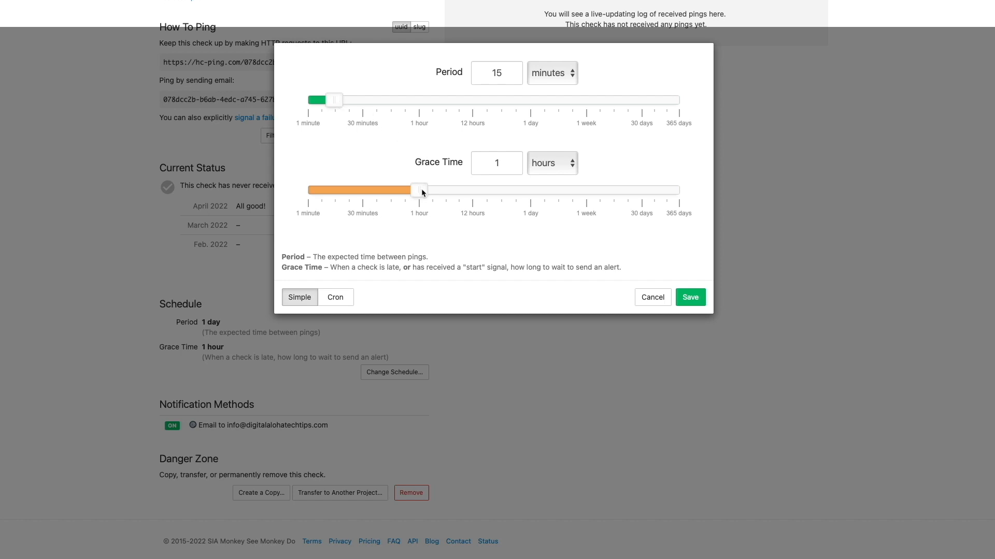
{"action": "left_click_drag", "start_coordinate": [420, 190], "coordinate": [315, 189]}
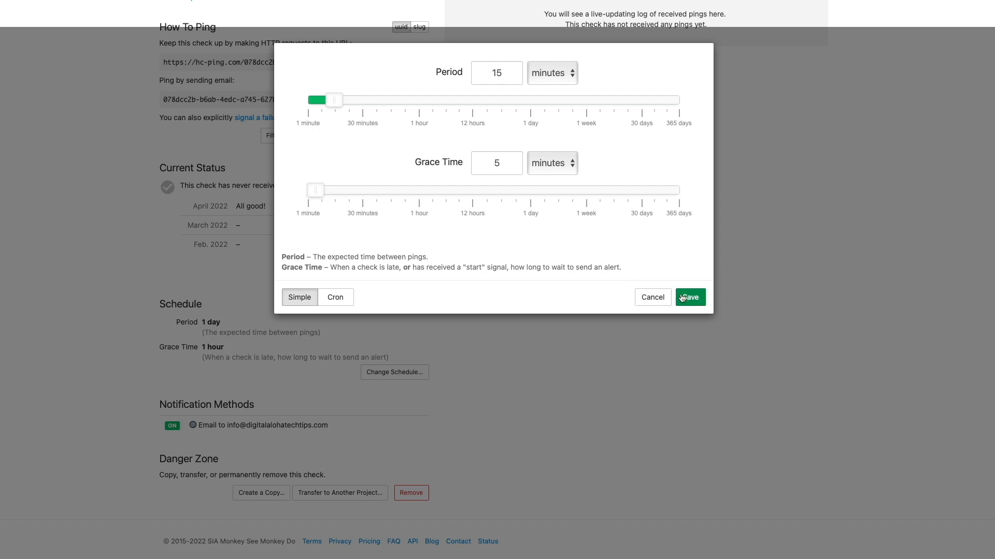
{"action": "left_click", "coordinate": [689, 297]}
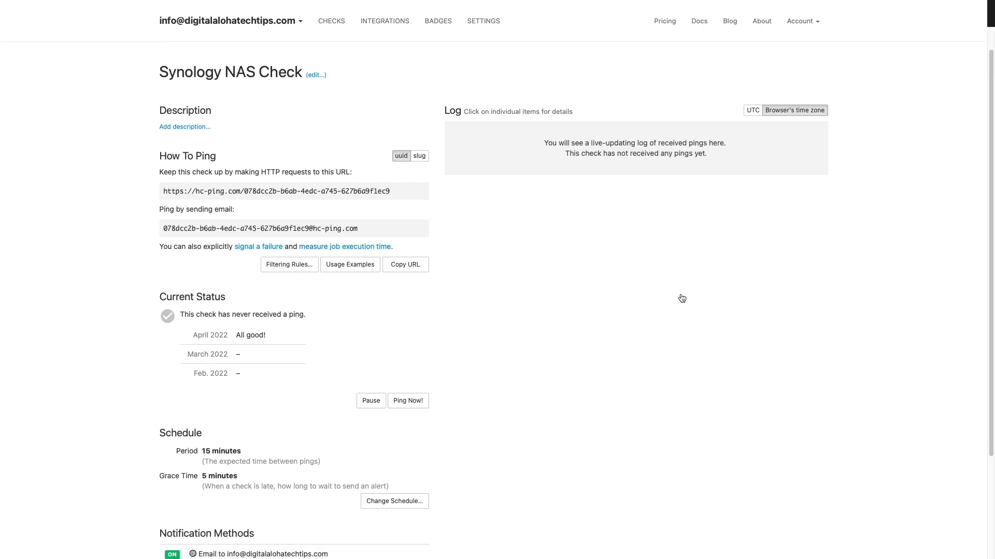
{"action": "scroll", "scroll_direction": "down", "scroll_amount": 3}
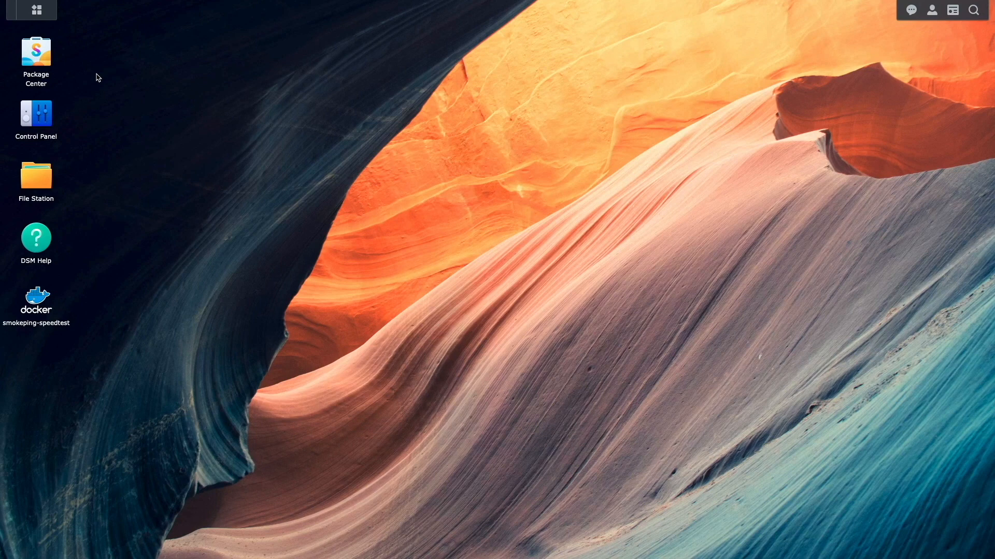
Create a user-defined script task named 'Synology NAS Check In' in Task Scheduler, run as root
{"action": "double_click", "coordinate": [35, 115]}
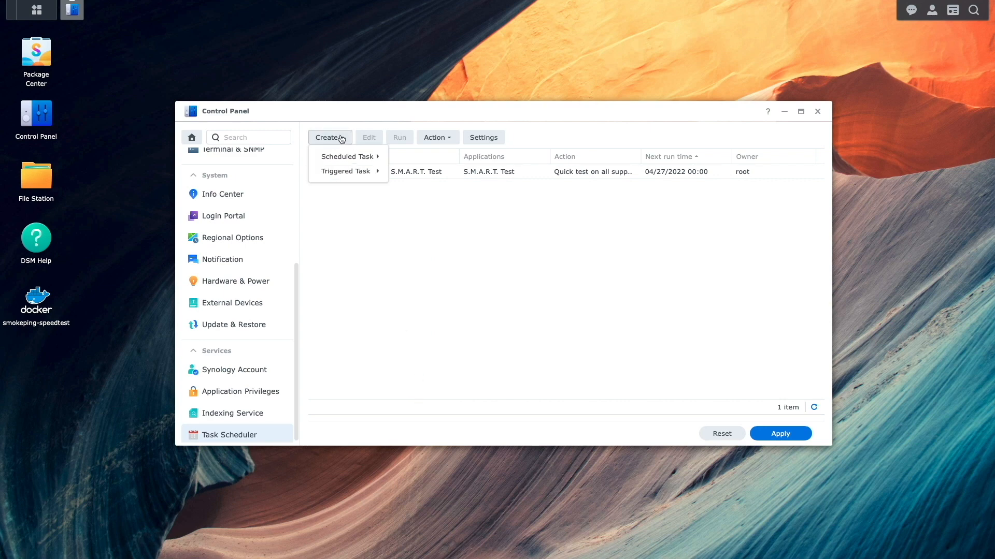
{"action": "mouse_move", "coordinate": [346, 156]}
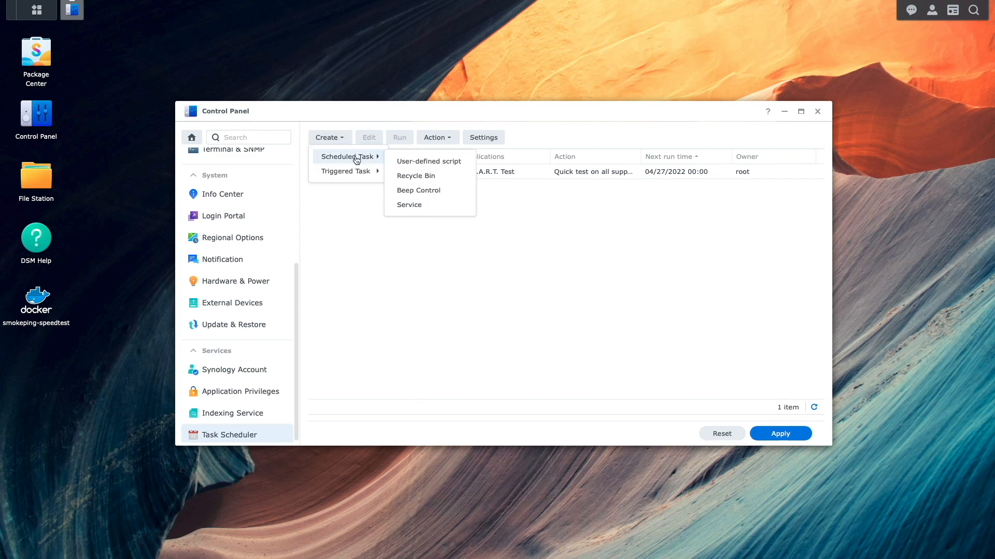
{"action": "left_click", "coordinate": [428, 160]}
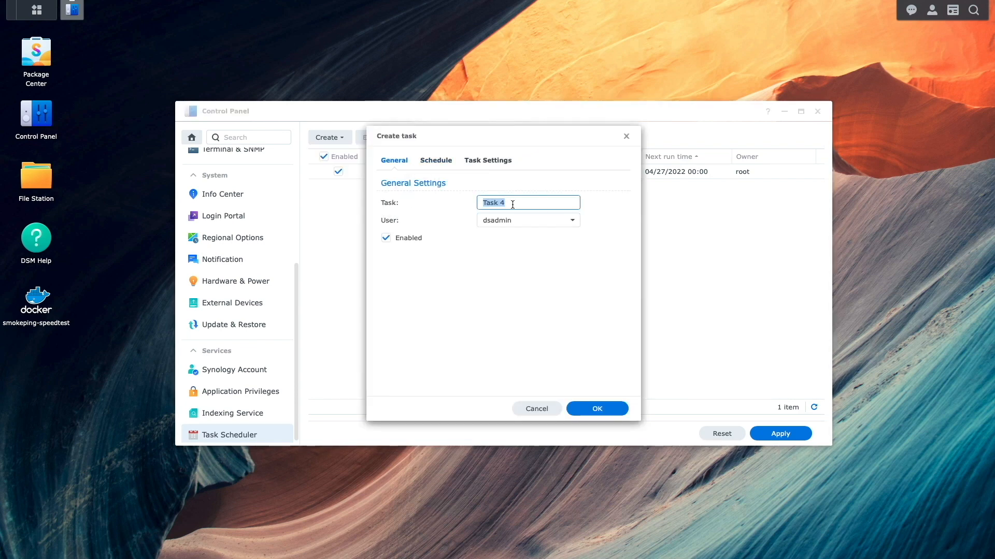
{"action": "type", "text": "Synology NAS"}
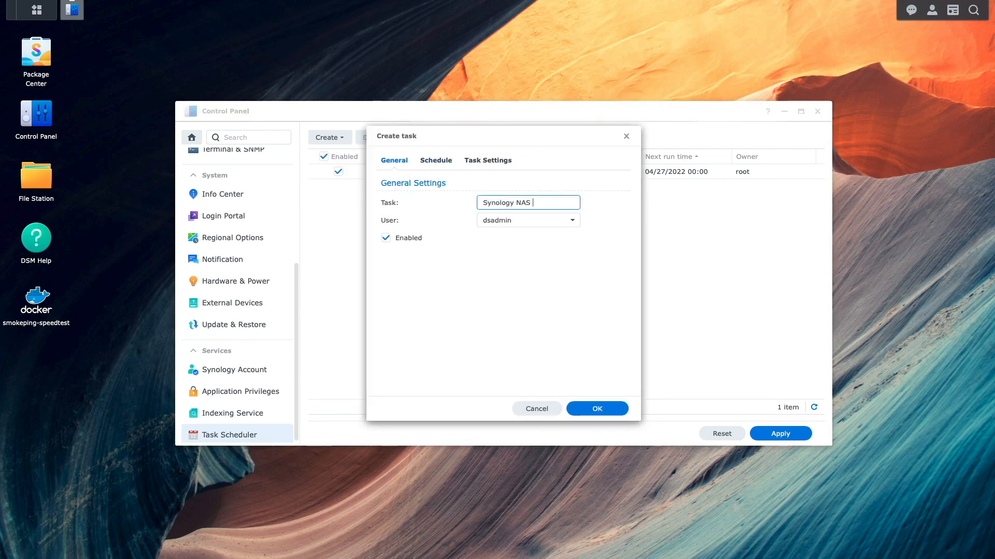
{"action": "left_click", "coordinate": [570, 220]}
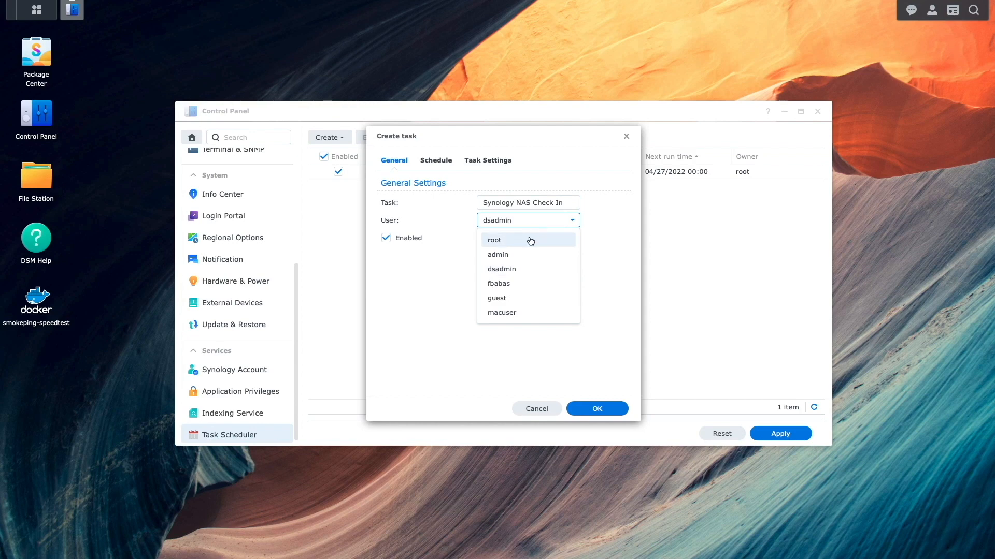
{"action": "left_click", "coordinate": [495, 239]}
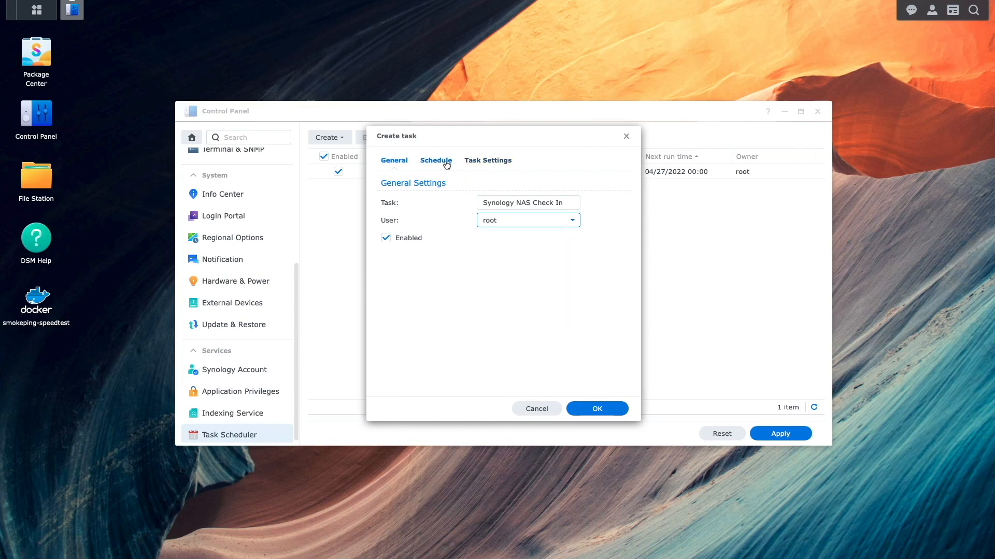
Schedule the task to run every 15 minutes with 23:45 as the last run time
{"action": "left_click", "coordinate": [436, 159]}
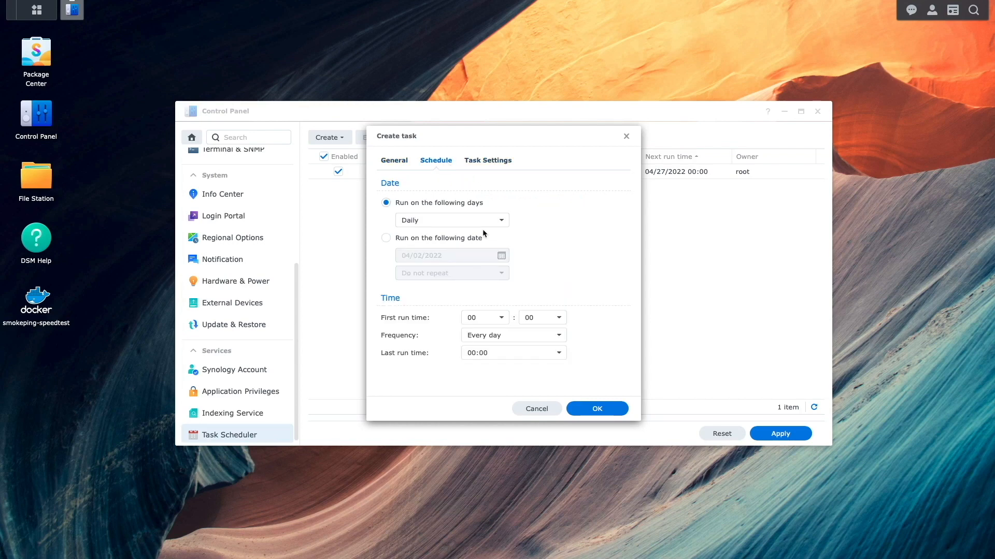
{"action": "left_click", "coordinate": [513, 335]}
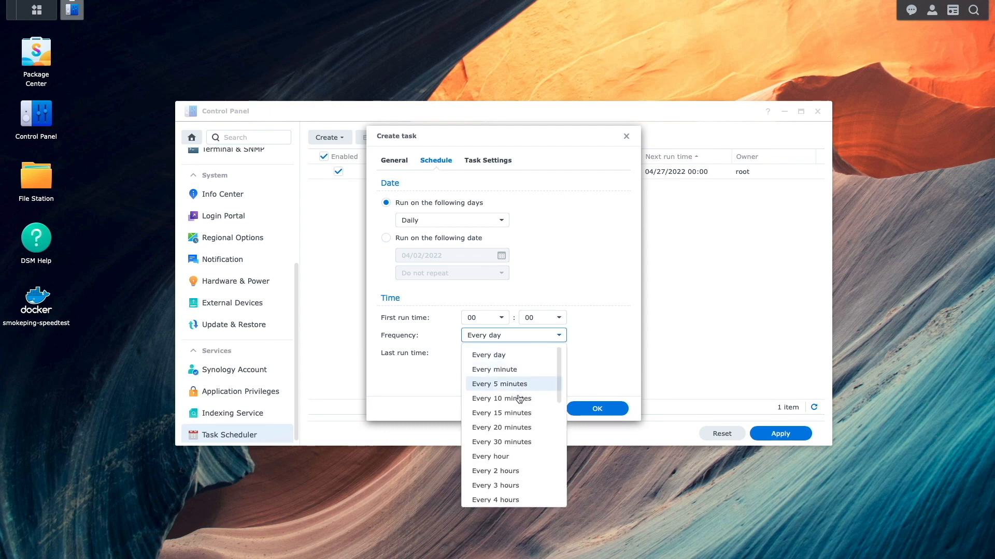
{"action": "left_click", "coordinate": [501, 413]}
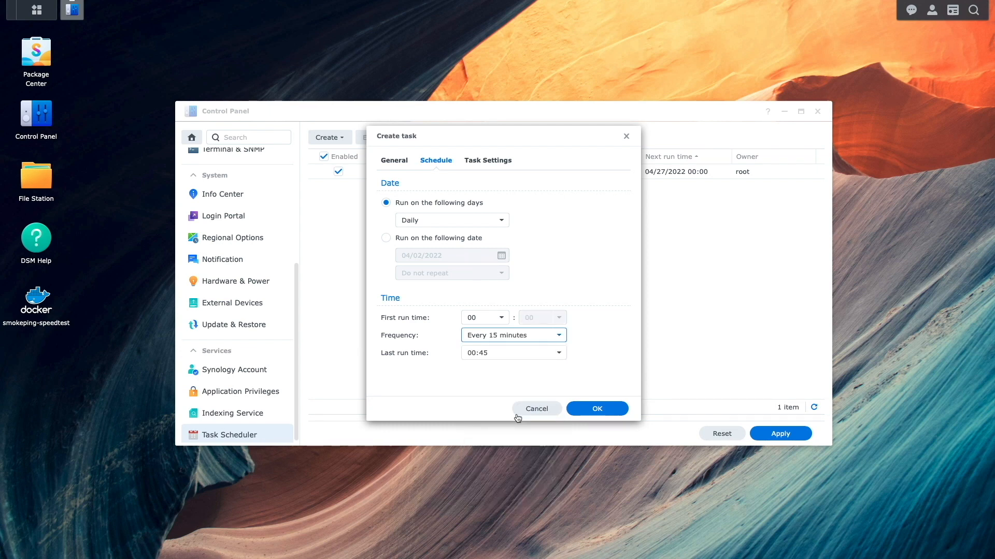
{"action": "left_click", "coordinate": [513, 352]}
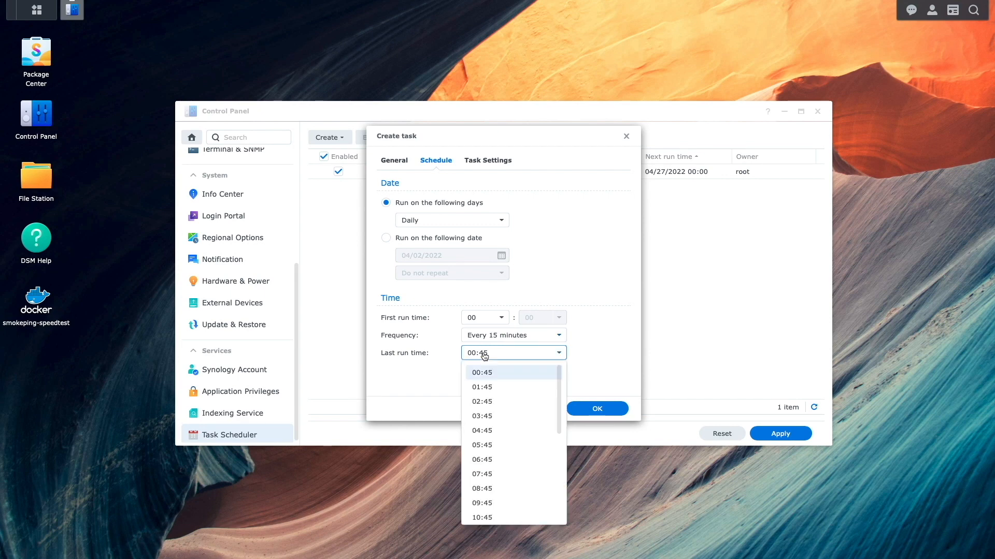
{"action": "scroll", "scroll_direction": "down", "scroll_amount": 3}
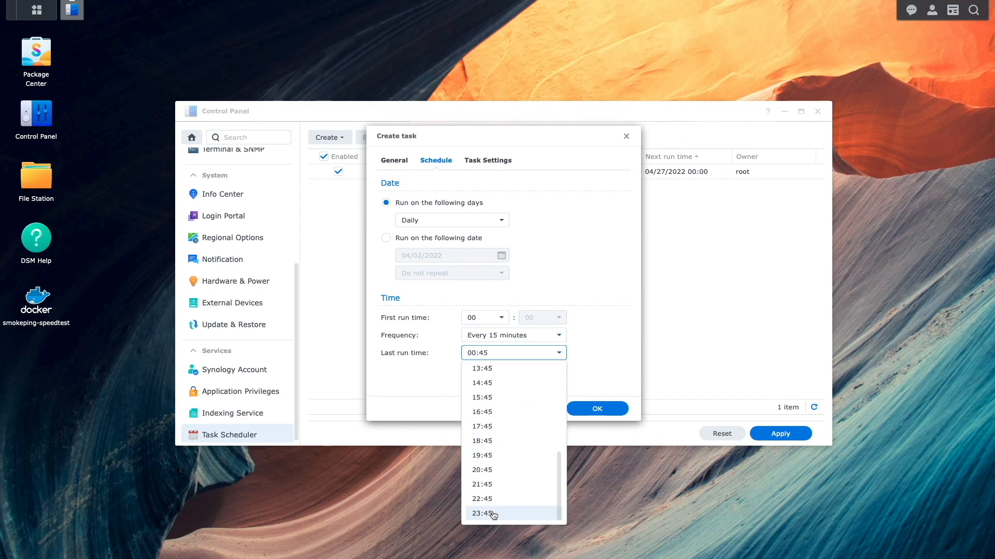
{"action": "left_click", "coordinate": [482, 514]}
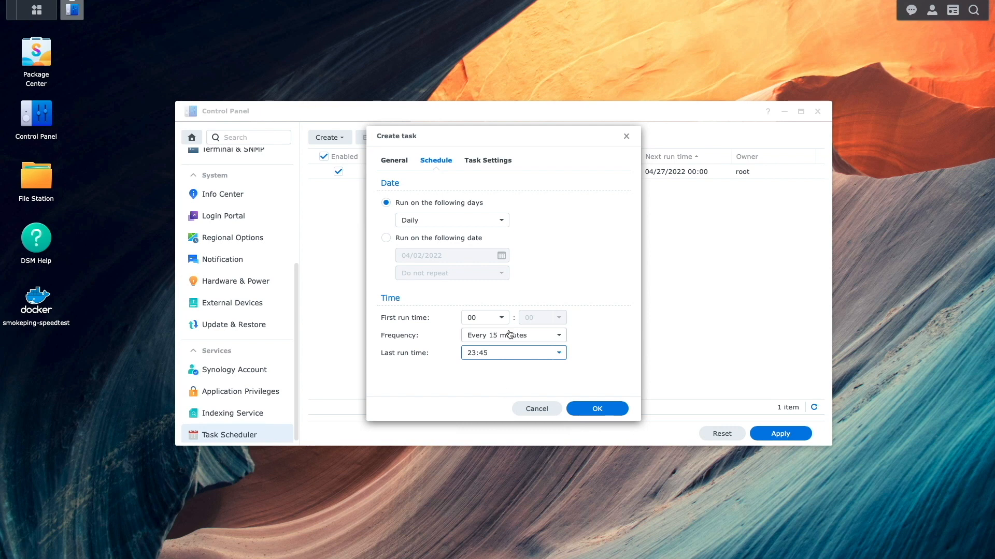
Set the script to the wget hc-ping.com command and save the task, accepting the root warning
{"action": "left_click", "coordinate": [488, 160]}
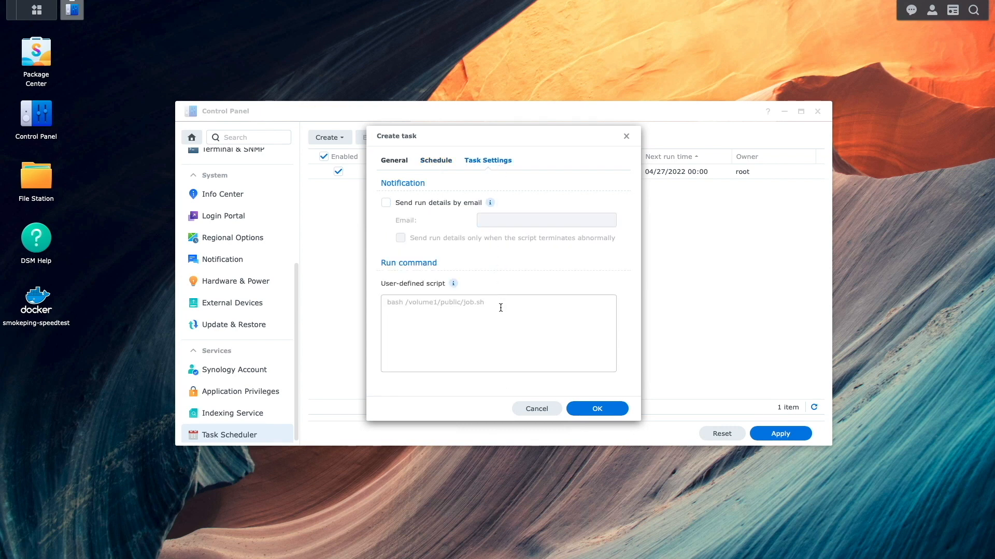
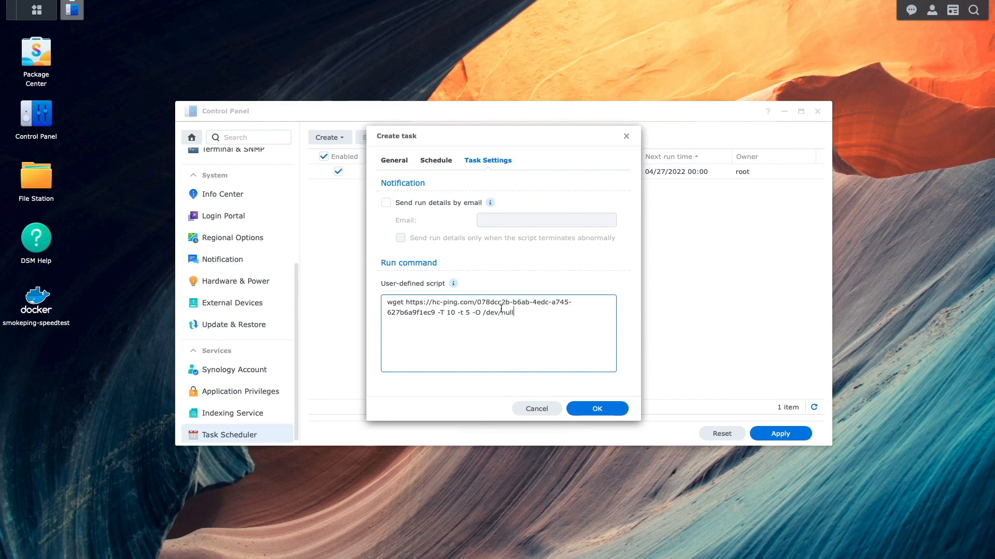
{"action": "mouse_move", "coordinate": [515, 319]}
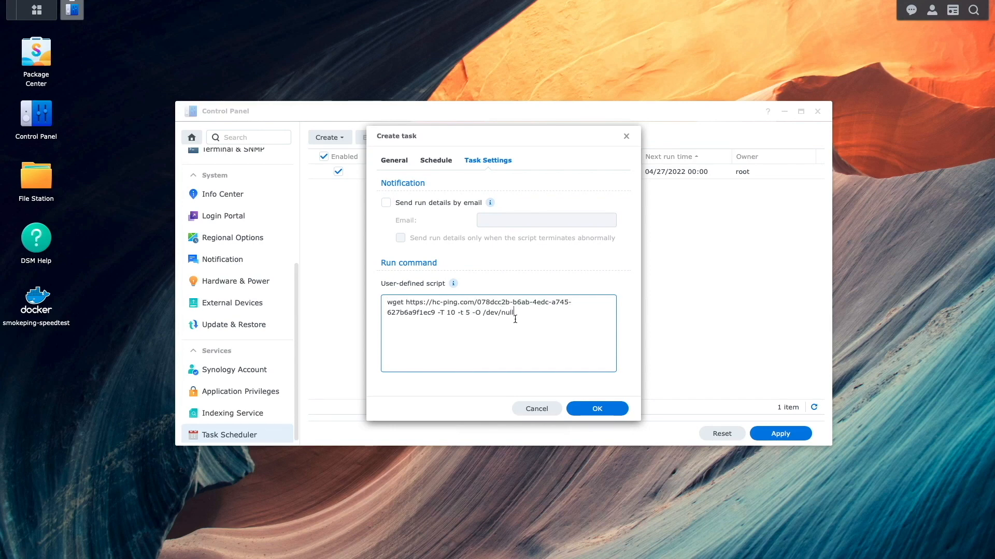
{"action": "left_click", "coordinate": [594, 409]}
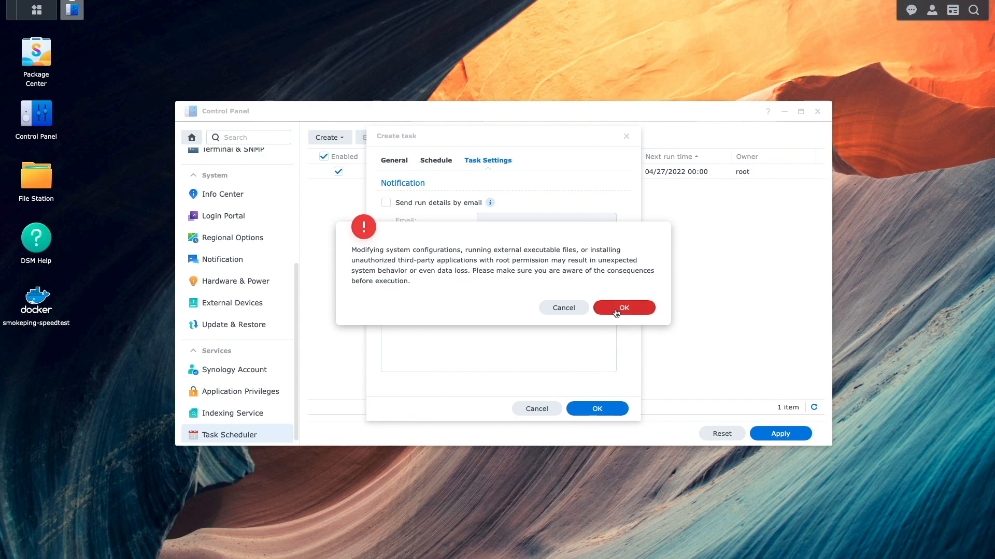
{"action": "left_click", "coordinate": [624, 308]}
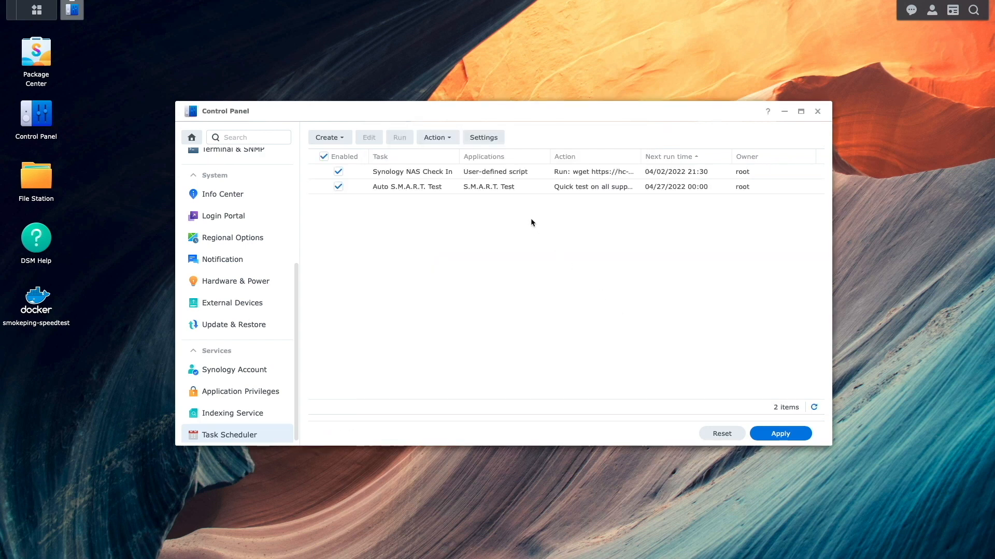
Run the Synology NAS Check In task manually once
{"action": "left_click", "coordinate": [399, 137]}
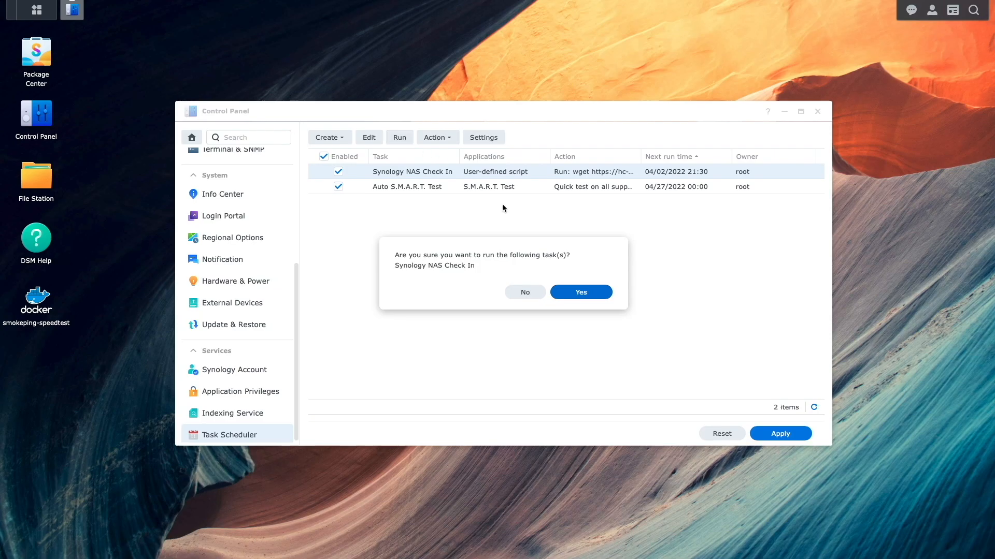
{"action": "left_click", "coordinate": [579, 292]}
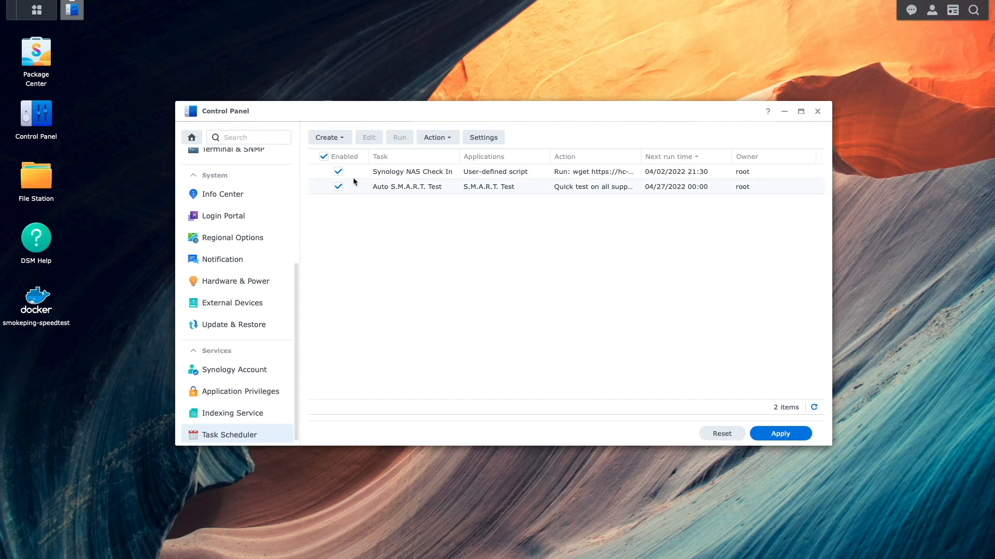
Disable the Synology NAS Check In task and save the change
{"action": "left_click", "coordinate": [337, 171]}
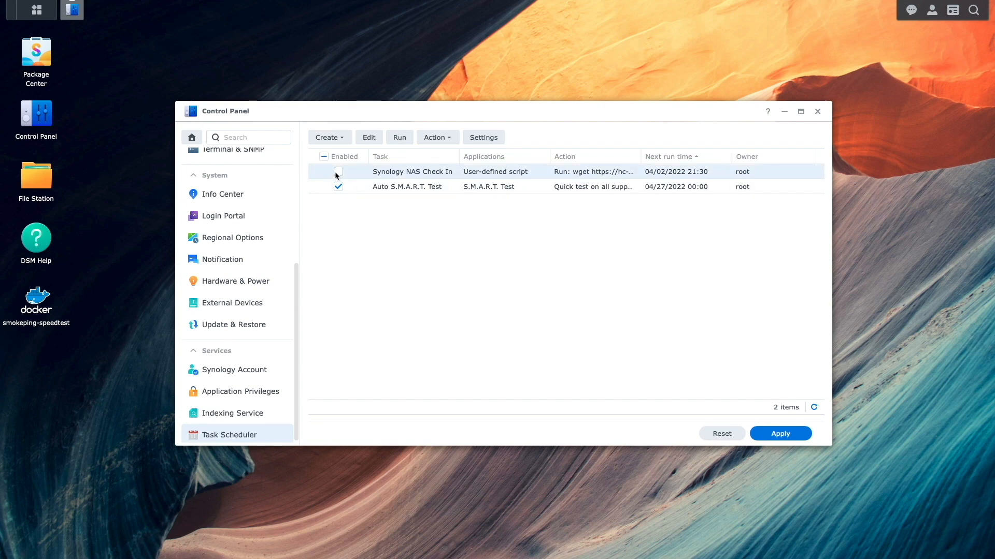
{"action": "left_click", "coordinate": [779, 433]}
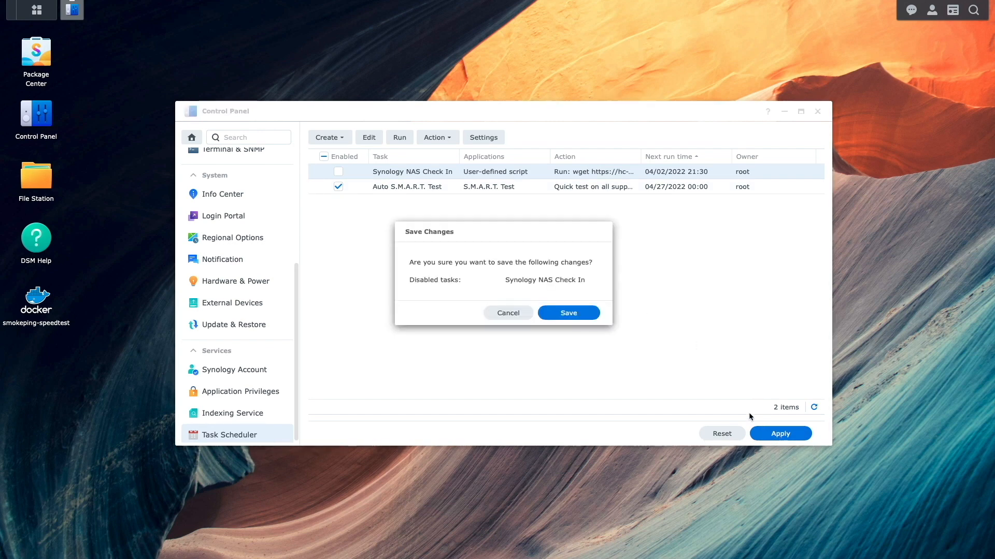
{"action": "left_click", "coordinate": [568, 312]}
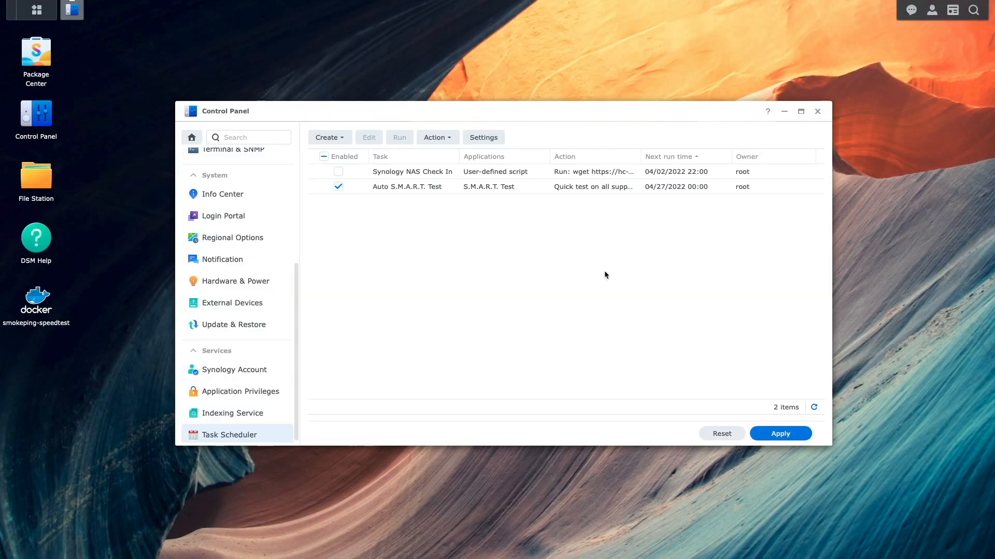
{"action": "mouse_move", "coordinate": [476, 236]}
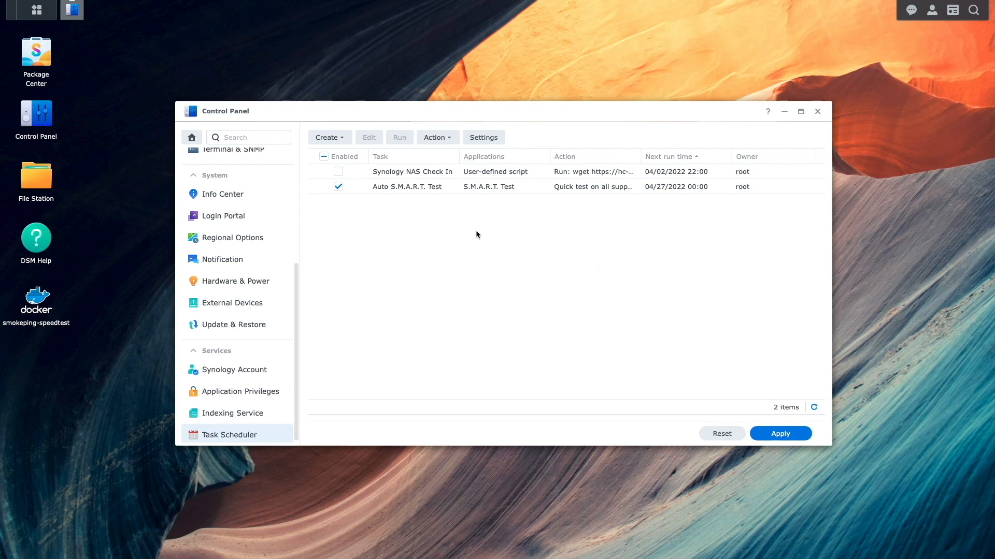
Re-enable the Synology NAS Check In task so its next run is at 22:00
{"action": "left_click", "coordinate": [338, 170]}
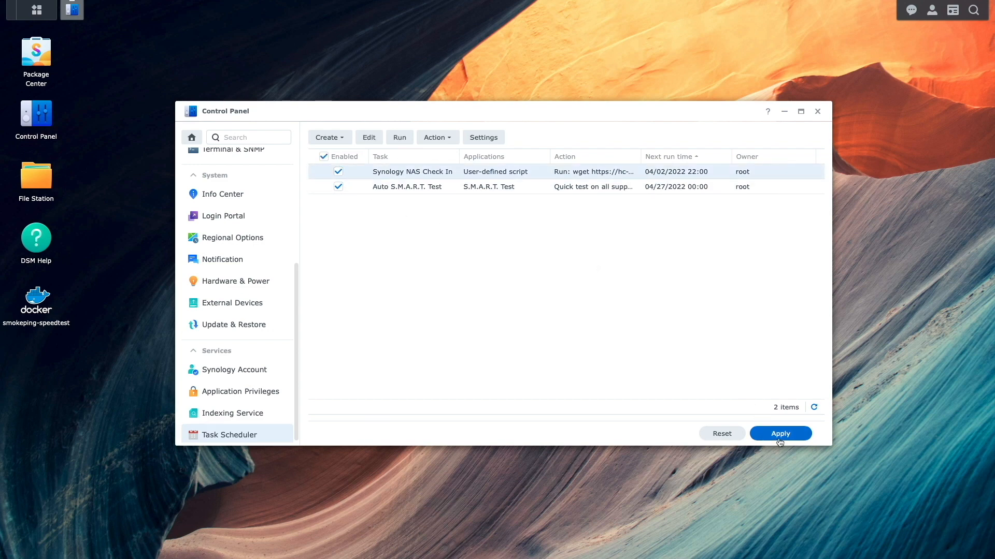
{"action": "left_click", "coordinate": [779, 433]}
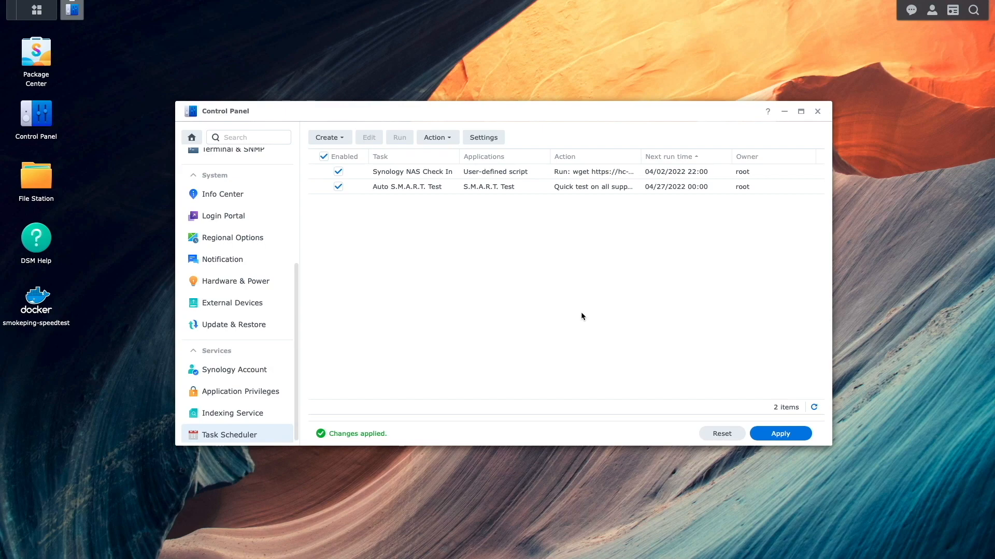